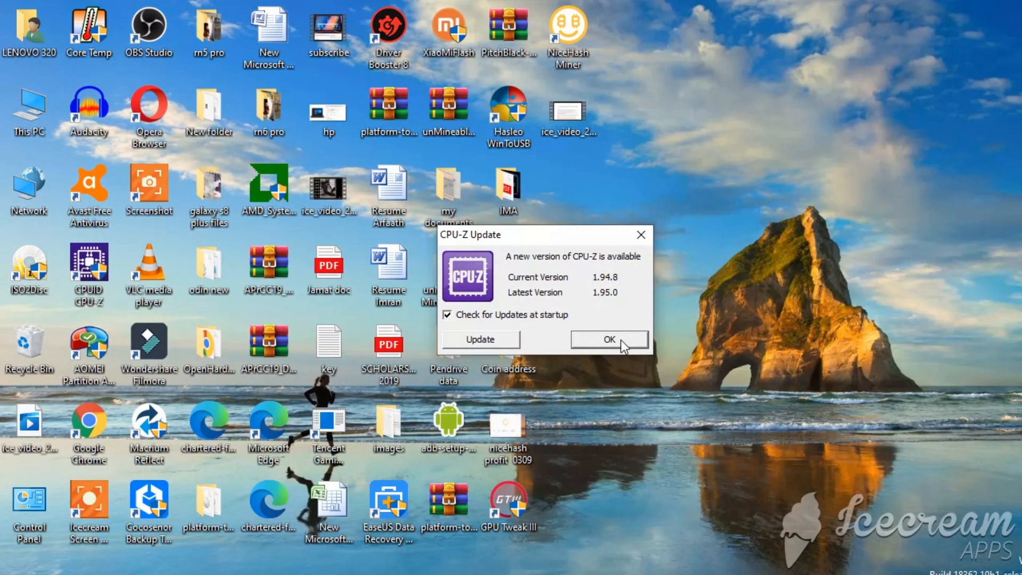
# - Dismiss the CPU-Z update notice to view the AMD Ryzen 3 3200G processor details
pyautogui.click(610, 339)
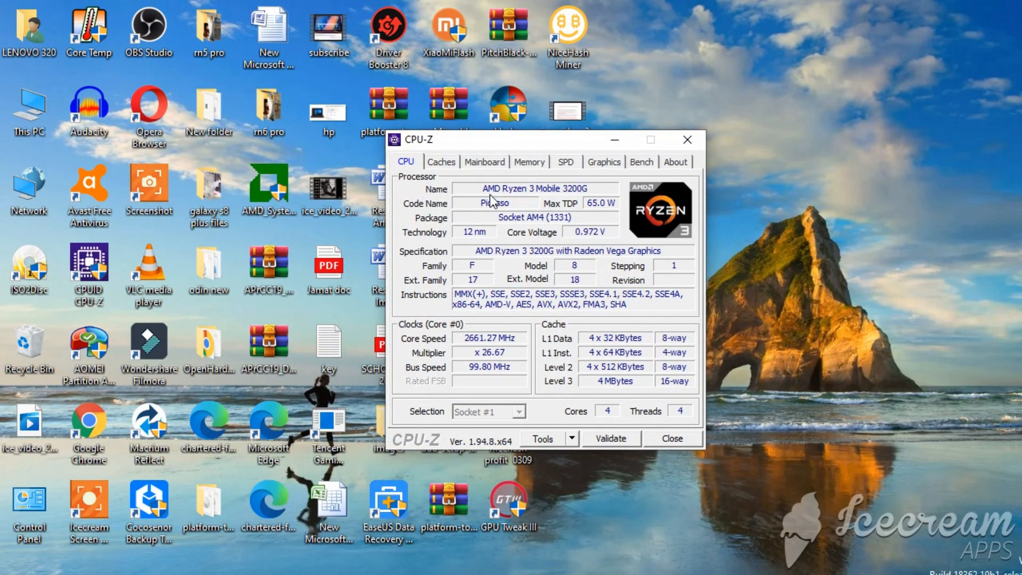
pyautogui.moveTo(607, 202)
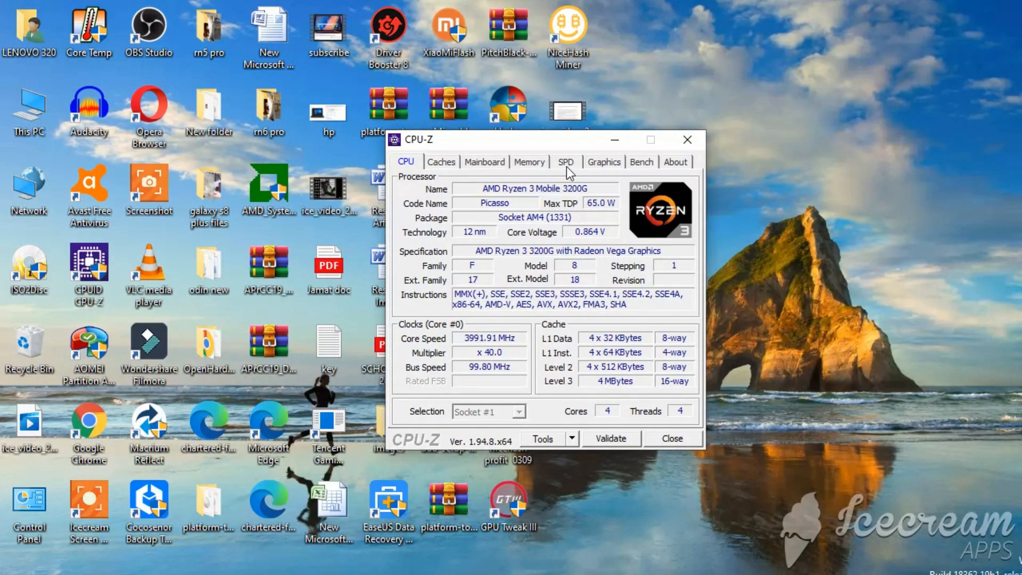
# - Show CPU-Z's Graphics details for the ASUS GTX 1650 with 4 GB Samsung GDDR5
pyautogui.click(604, 162)
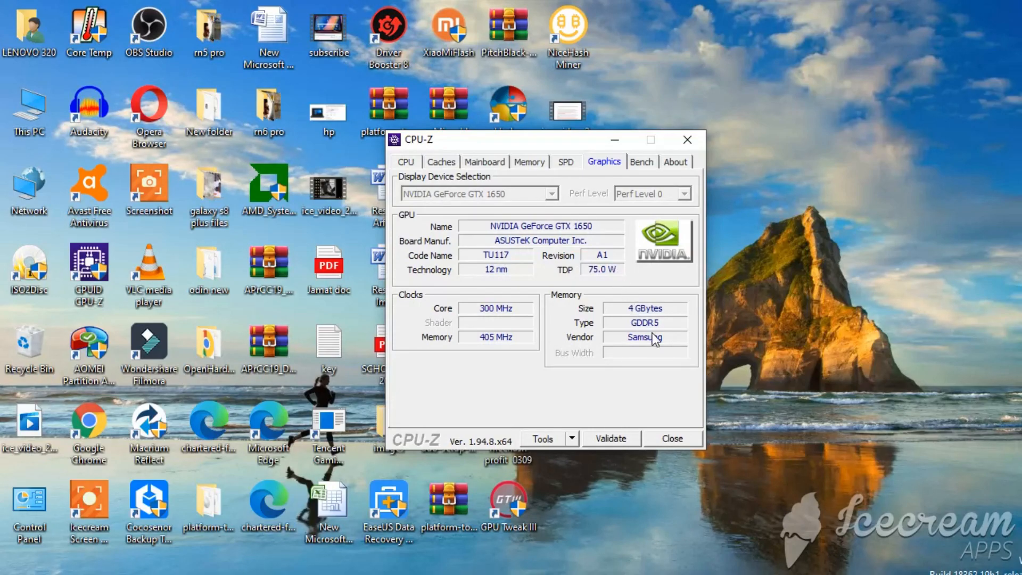
pyautogui.moveTo(660, 339)
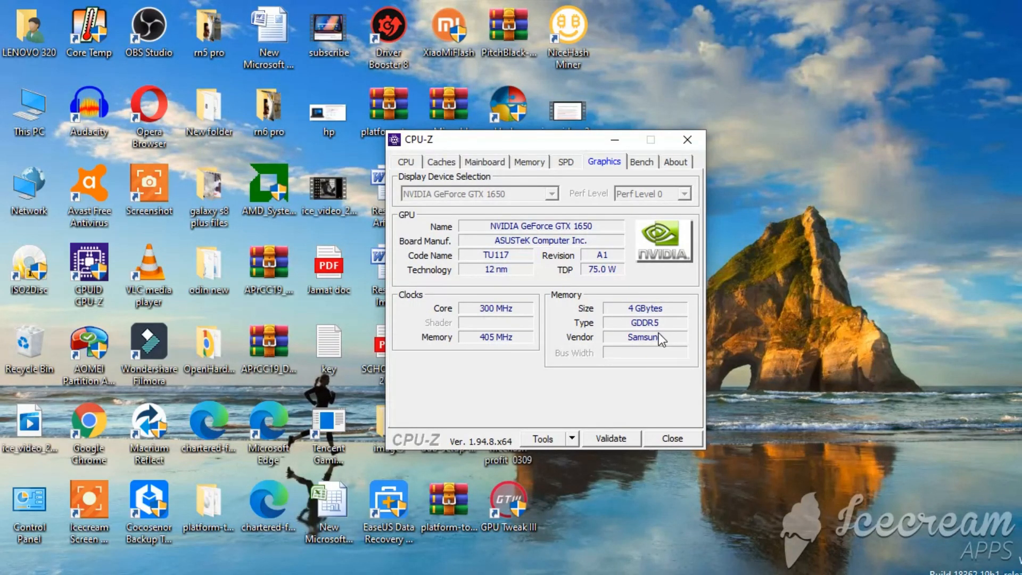
pyautogui.moveTo(698, 131)
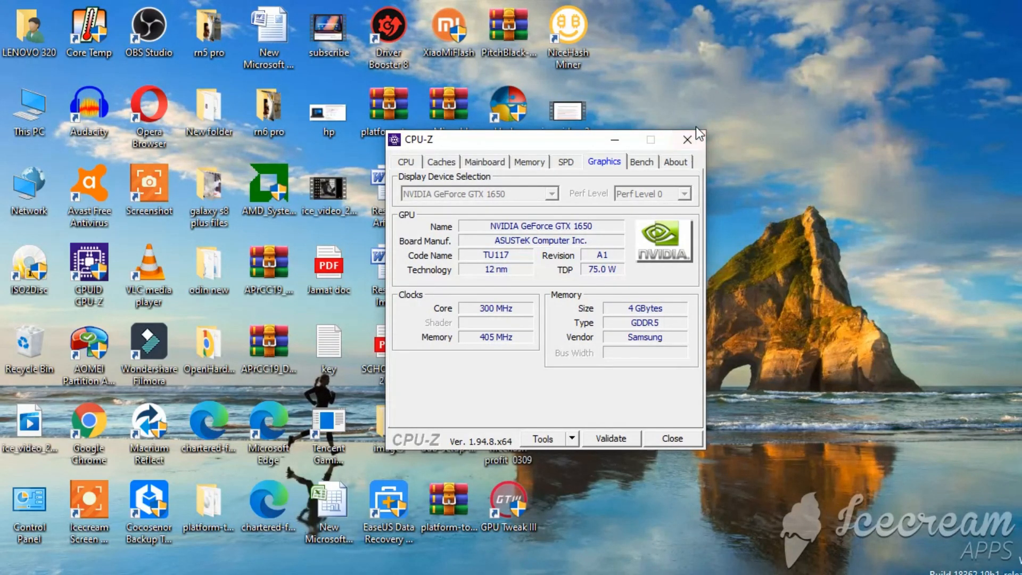
# - Close CPU-Z, launch NiceHash Miner until it detects 1 GPU and 1 CPU, then minimize it
pyautogui.click(687, 139)
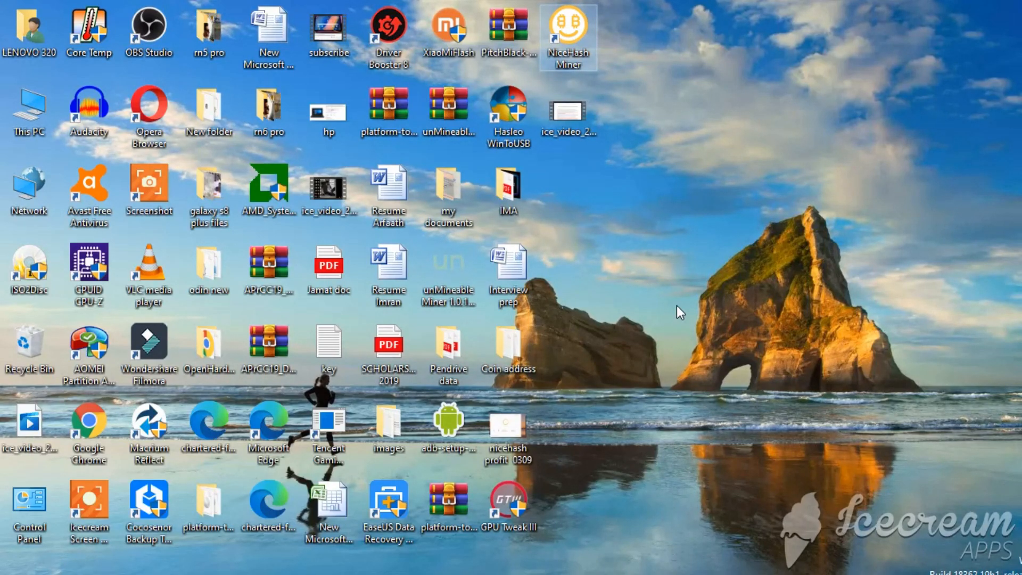
pyautogui.doubleClick(566, 27)
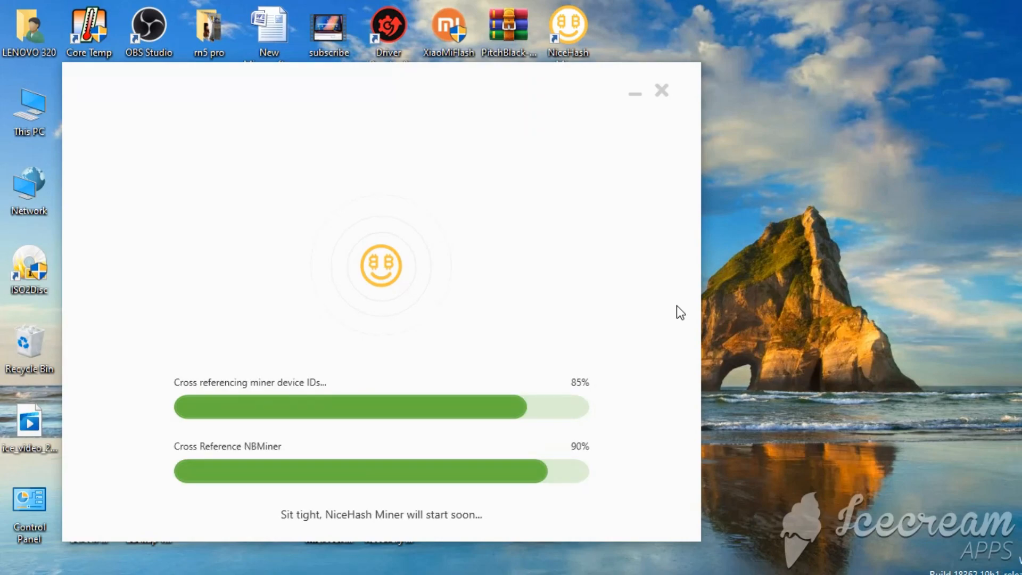
pyautogui.moveTo(641, 279)
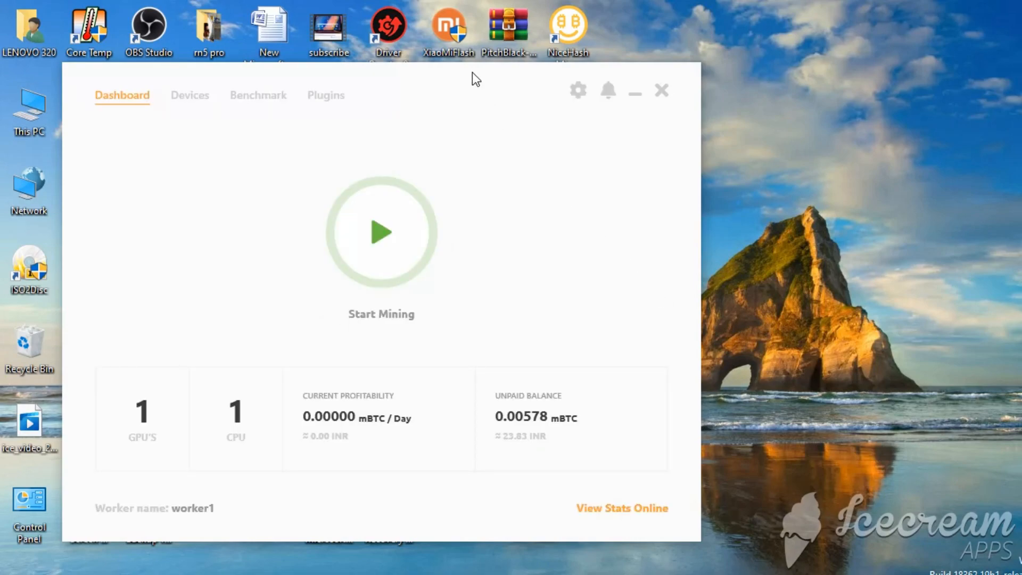
pyautogui.click(661, 89)
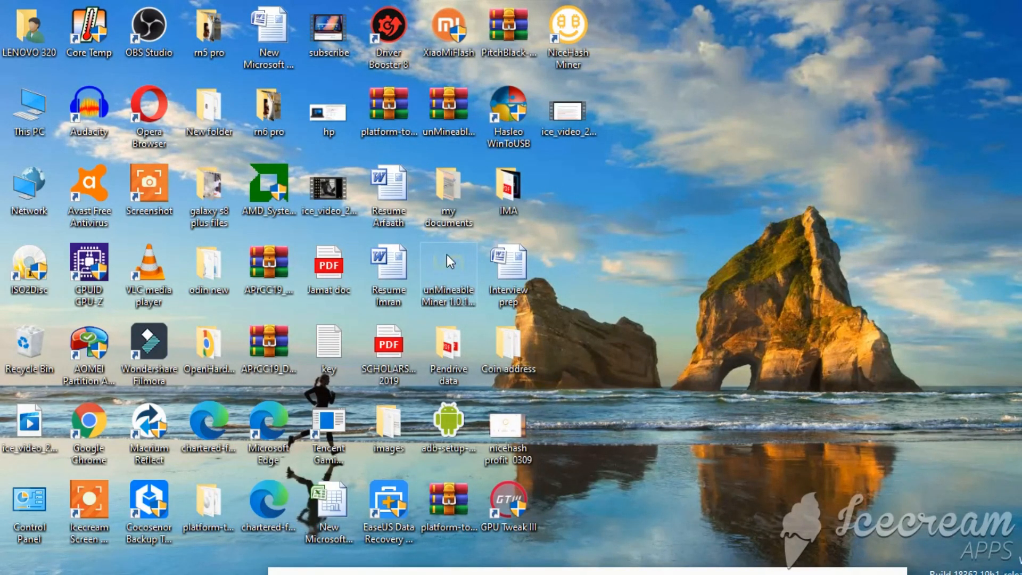
# - Clear the desktop selection and launch MinerGate xFast Miner from its desktop shortcut
pyautogui.click(448, 264)
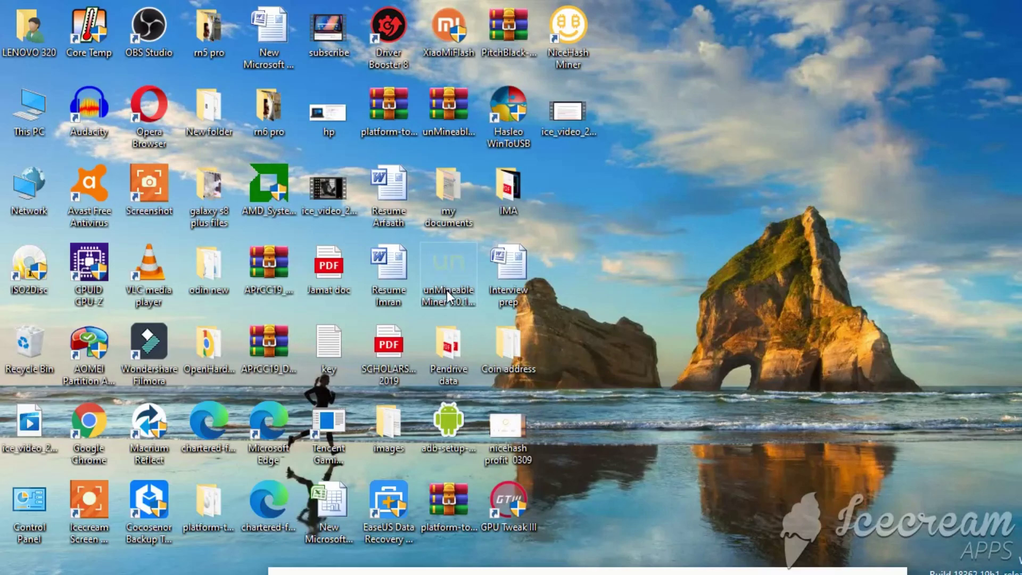
pyautogui.moveTo(710, 343)
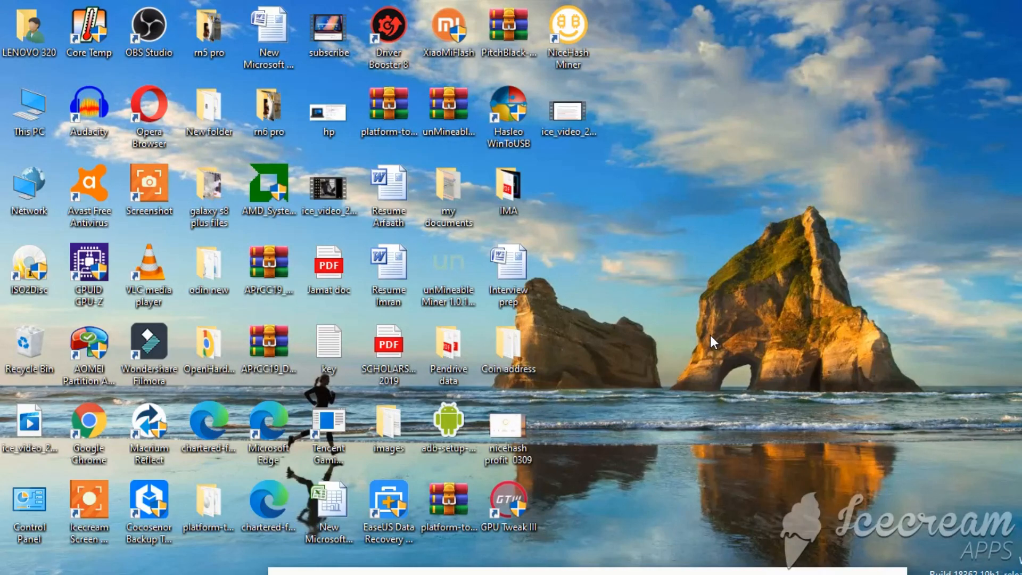
pyautogui.moveTo(711, 342)
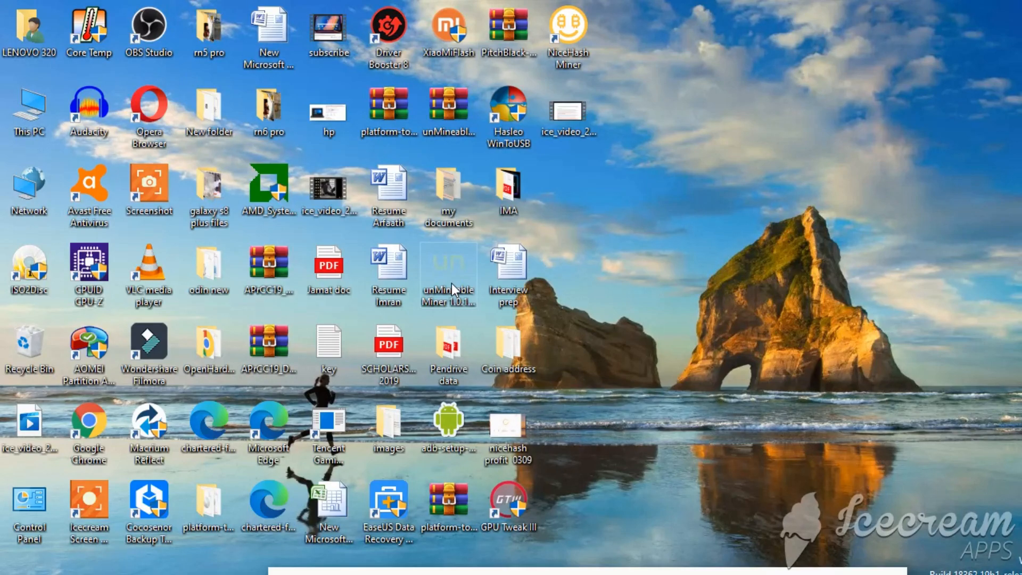
pyautogui.moveTo(546, 294)
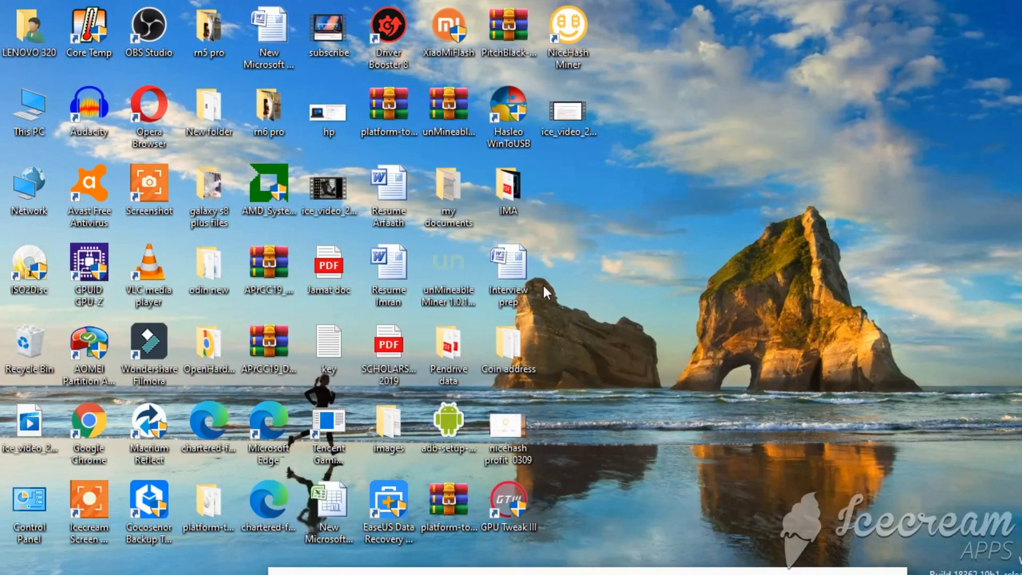
pyautogui.click(447, 267)
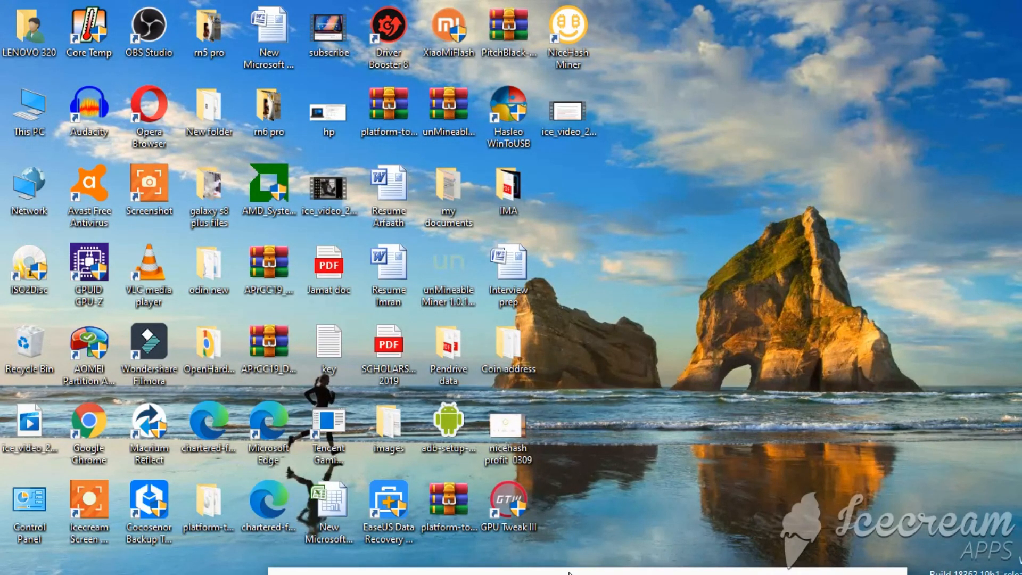
pyautogui.doubleClick(564, 28)
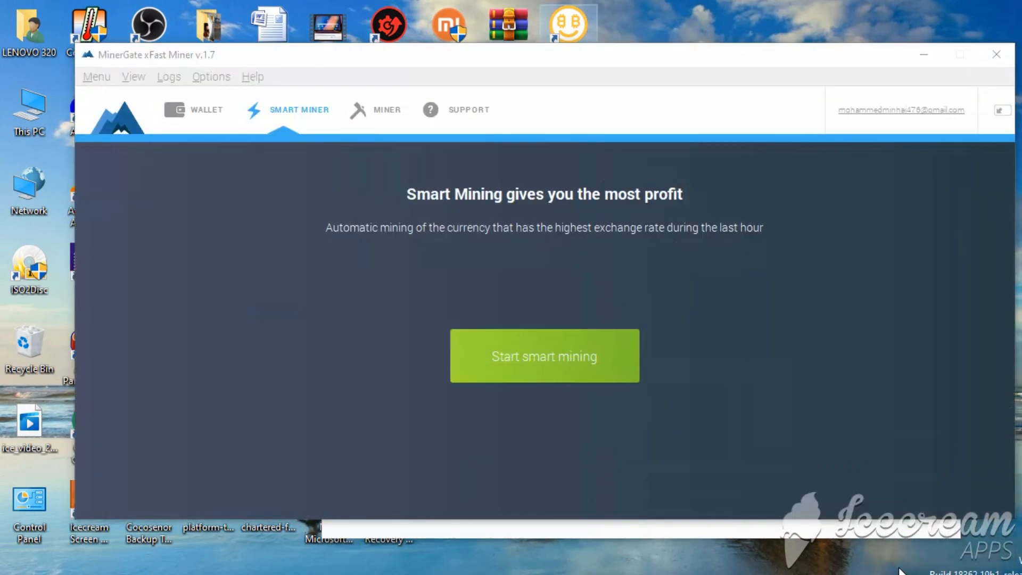
# - Check MinerGate's per-currency balances, then open NiceHash Miner's Devices and Benchmark pages
pyautogui.click(387, 110)
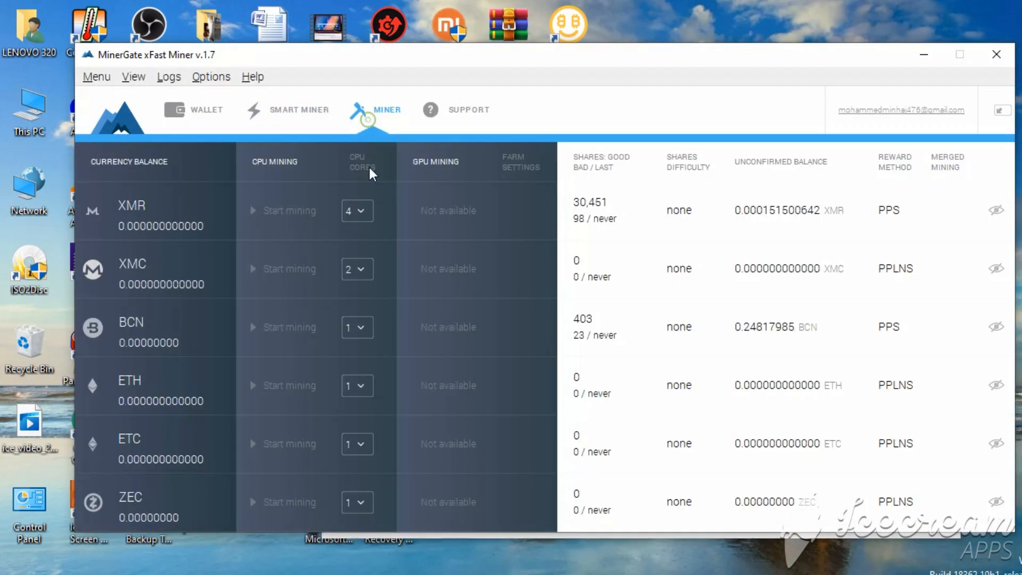
pyautogui.moveTo(752, 231)
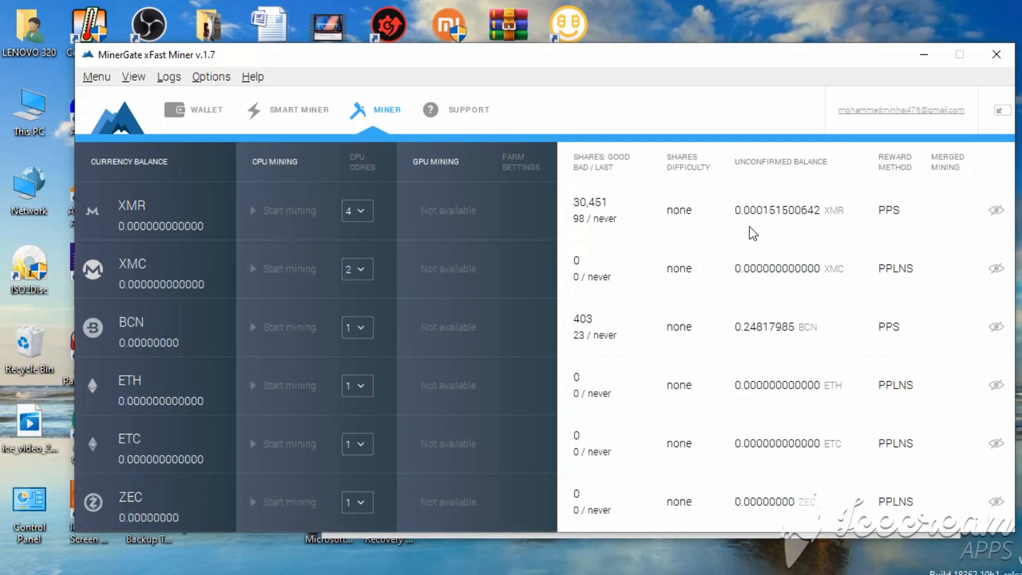
pyautogui.moveTo(775, 223)
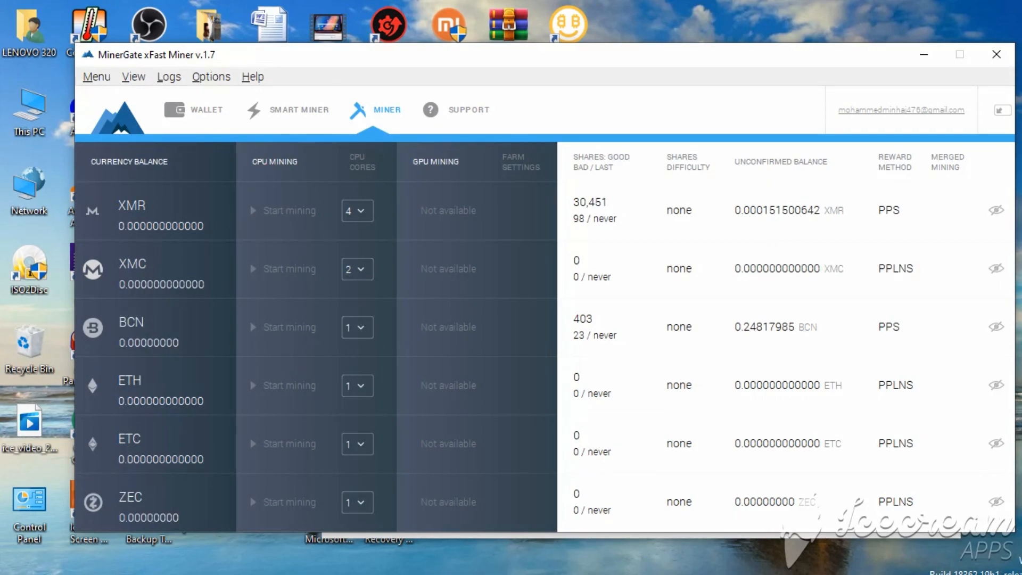
pyautogui.moveTo(454, 176)
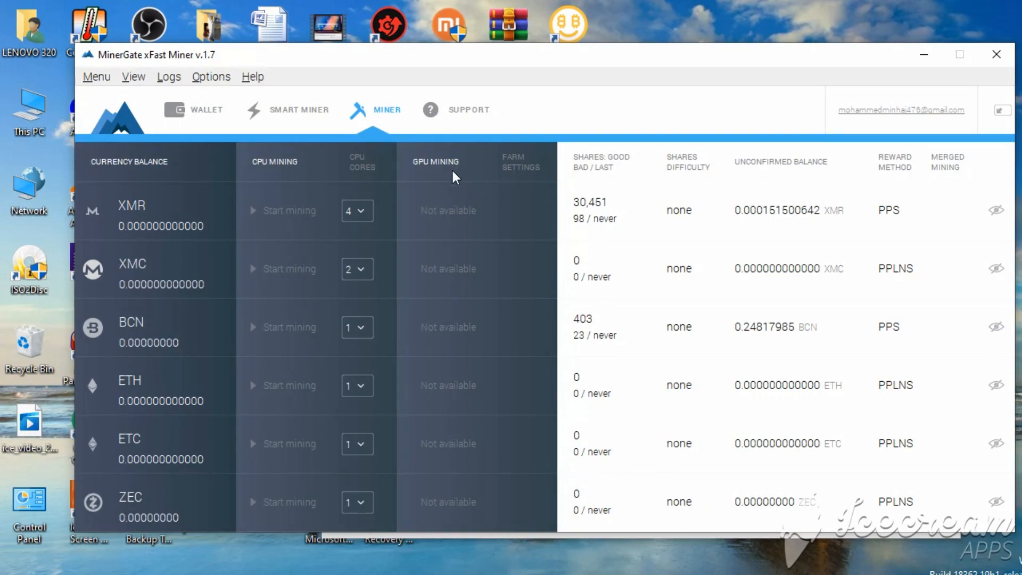
pyautogui.moveTo(448, 217)
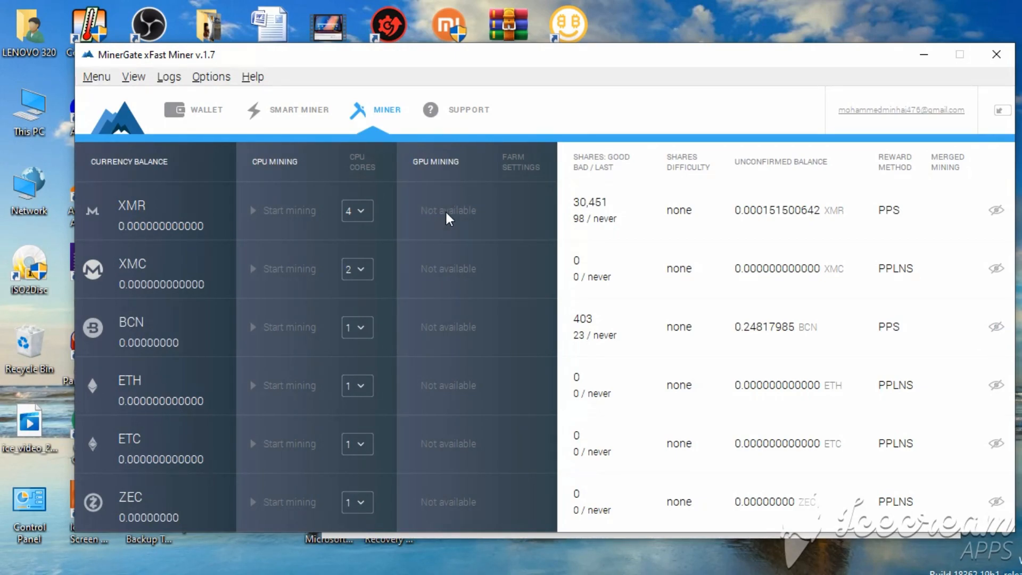
pyautogui.moveTo(452, 219)
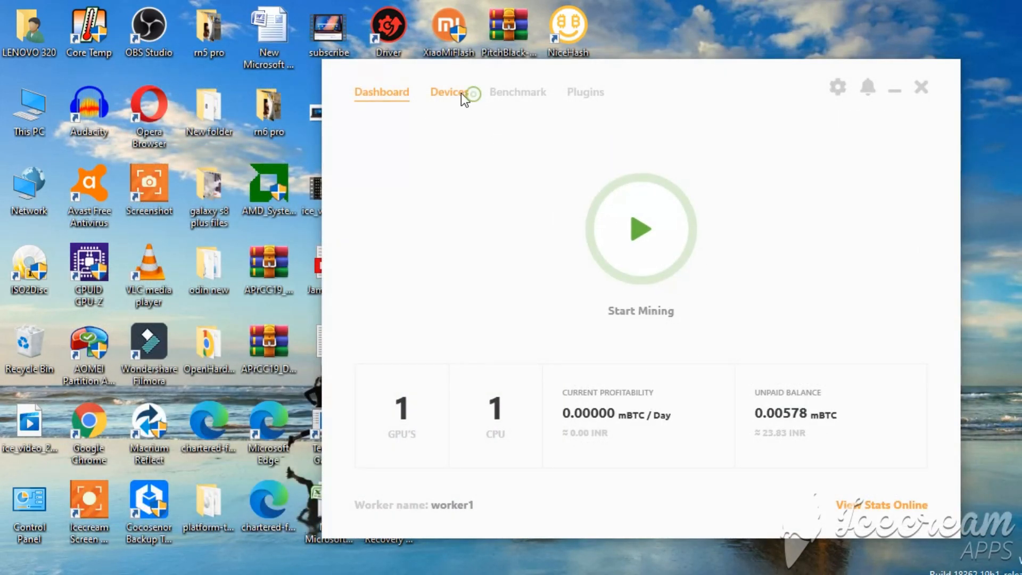
pyautogui.click(448, 91)
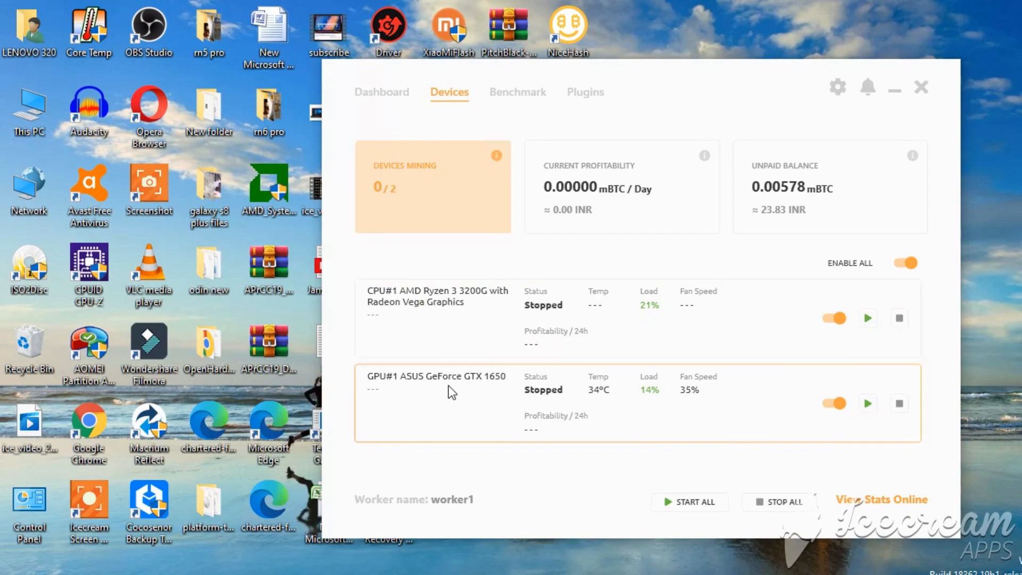
pyautogui.moveTo(708, 391)
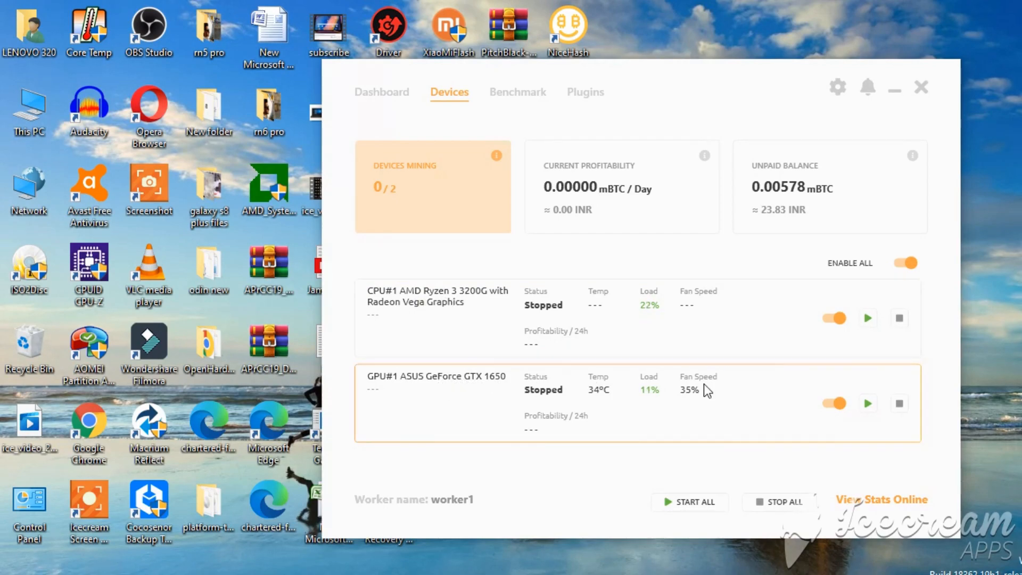
pyautogui.click(518, 91)
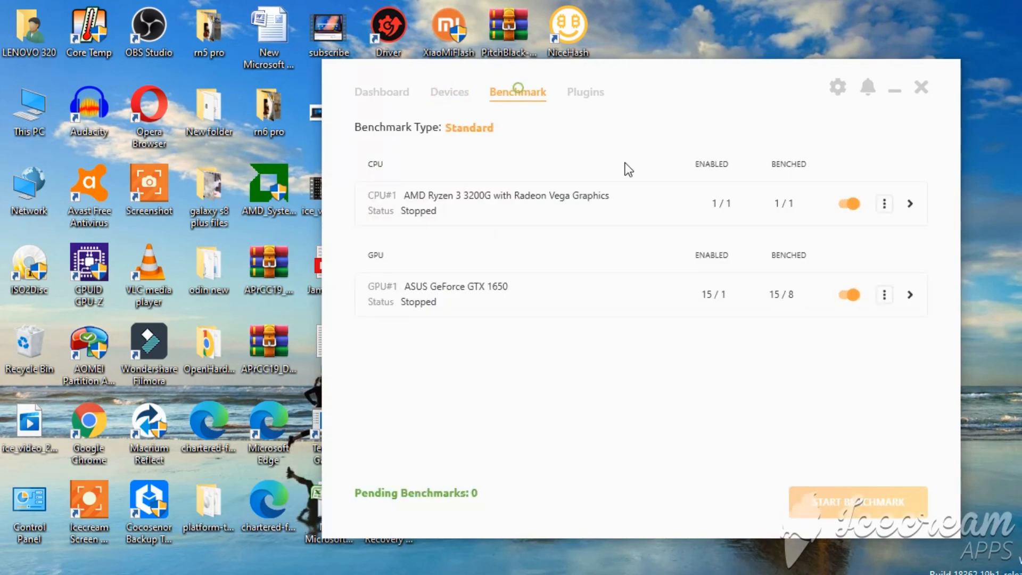
# - Review the GPU's KAWPOW and the CPU's RandomXmonero benchmark speeds, then go back to Dashboard
pyautogui.click(910, 295)
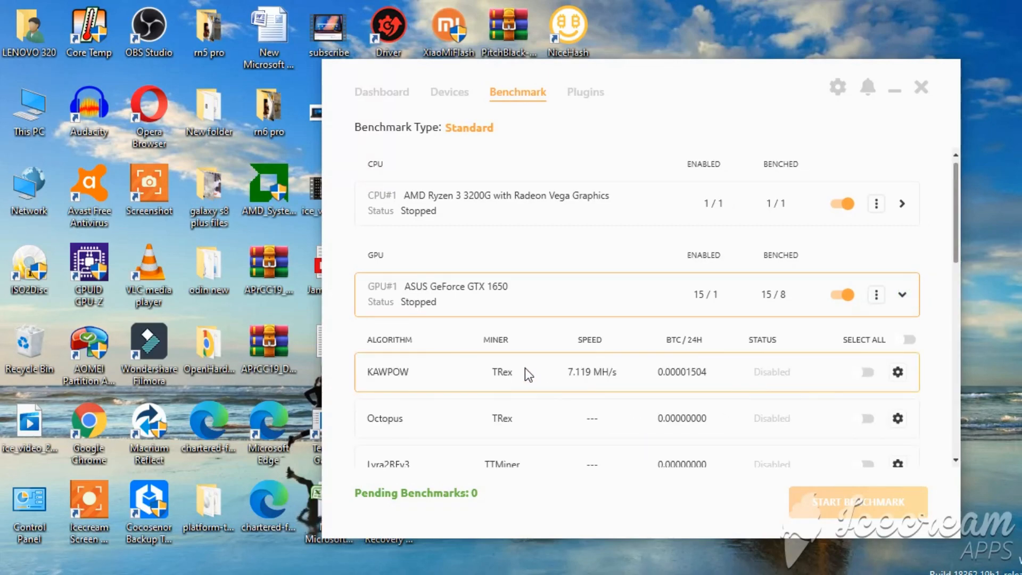
pyautogui.scroll(-3)
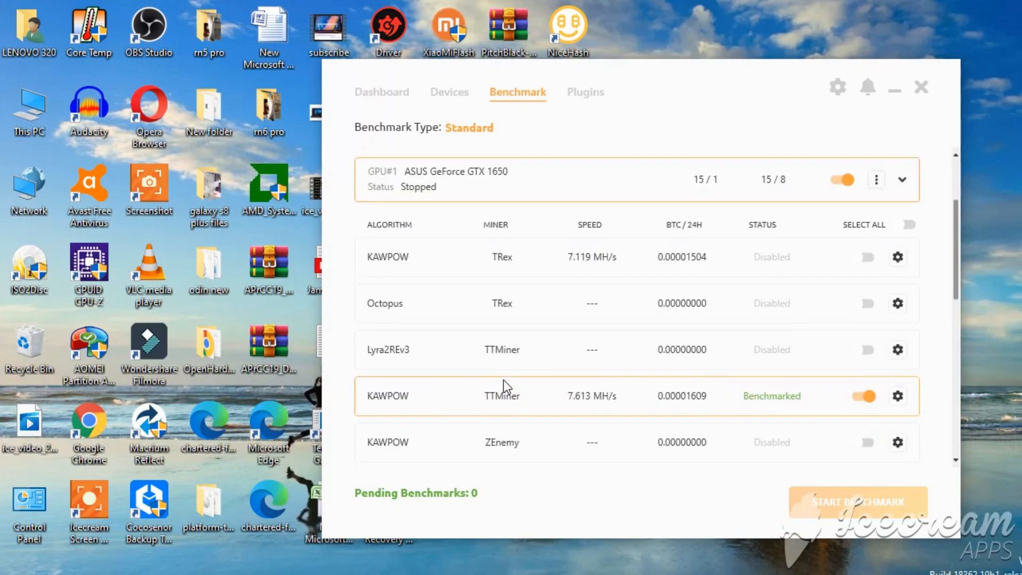
pyautogui.scroll(-3)
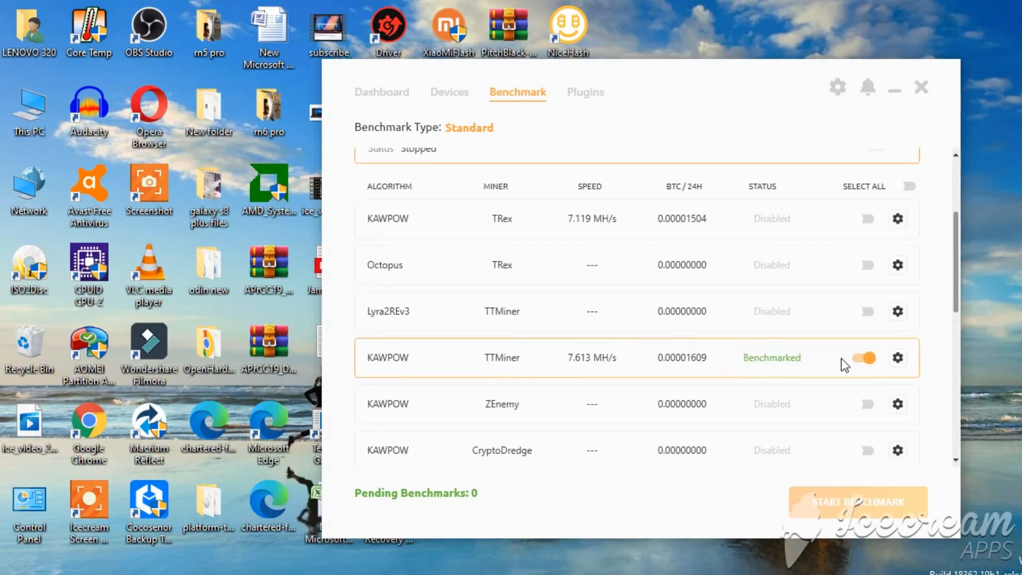
pyautogui.scroll(3)
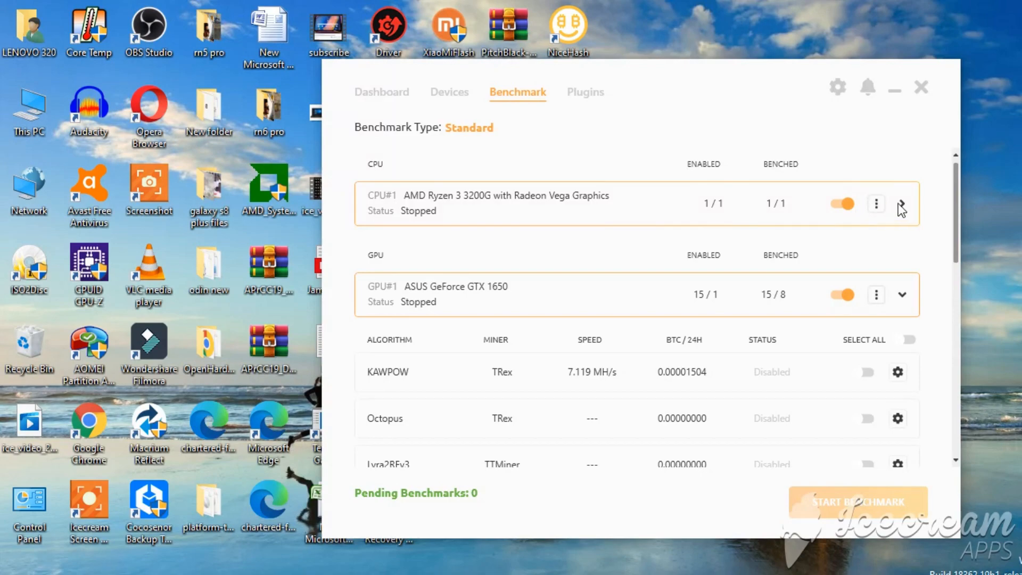
pyautogui.click(902, 208)
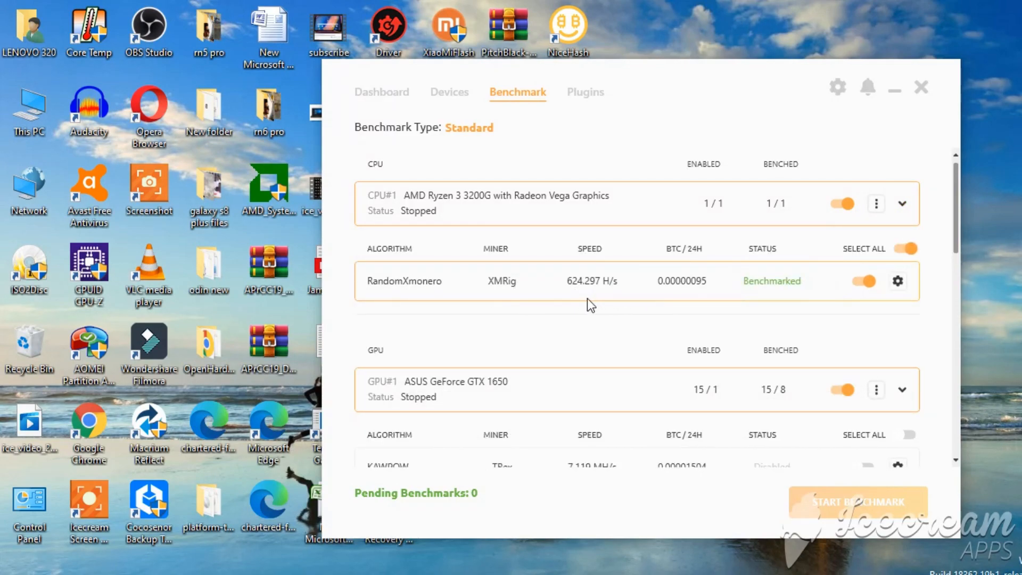
pyautogui.moveTo(610, 294)
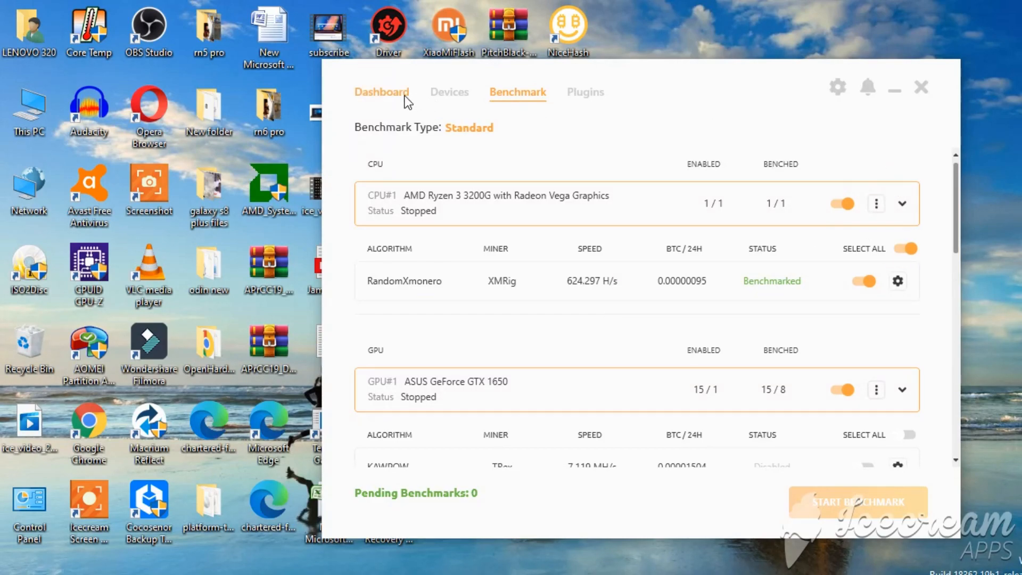
pyautogui.click(381, 92)
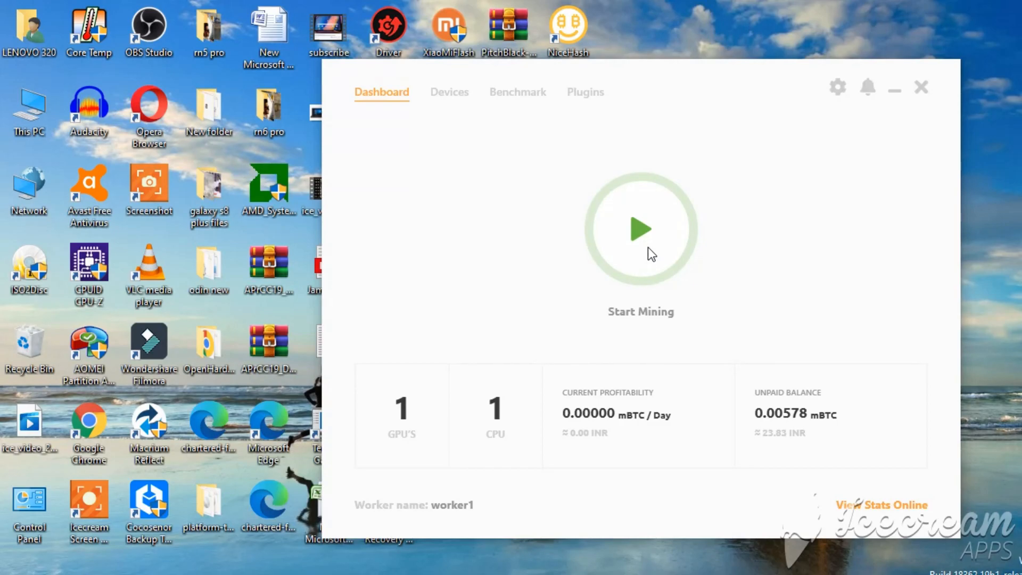
# - Start mining so XMRig runs RandomX on the Ryzen CPU and a GPU miner initializes
pyautogui.click(641, 233)
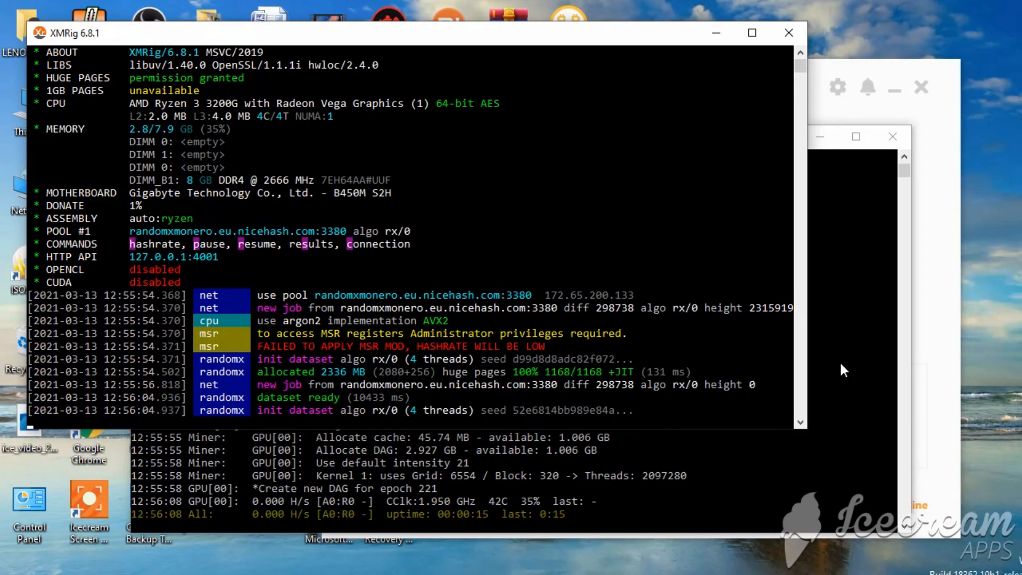
# - Follow XMRig's RandomX job output, then bring the TT-Miner GTX 1650 console forward
pyautogui.scroll(-3)
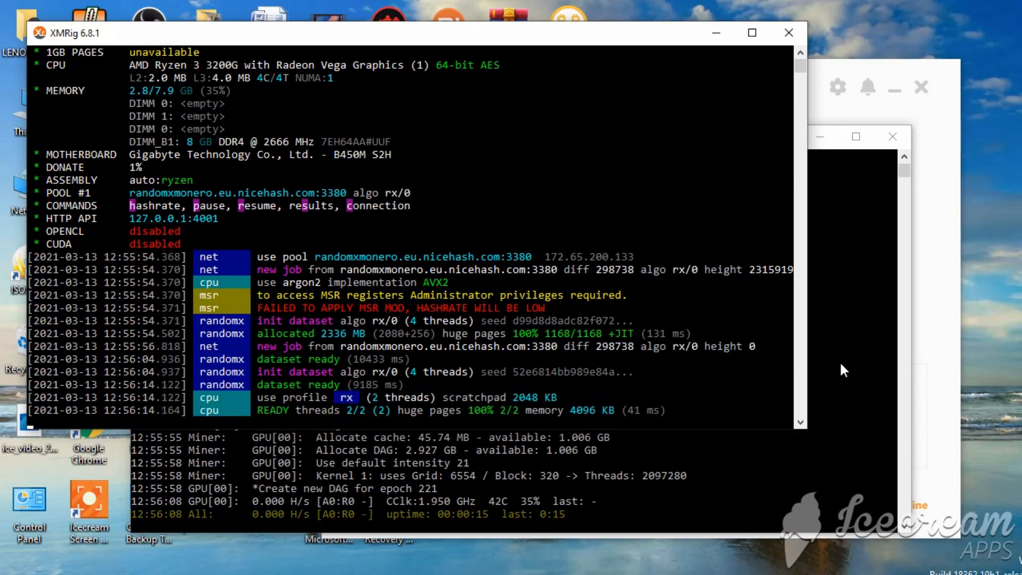
pyautogui.moveTo(572, 519)
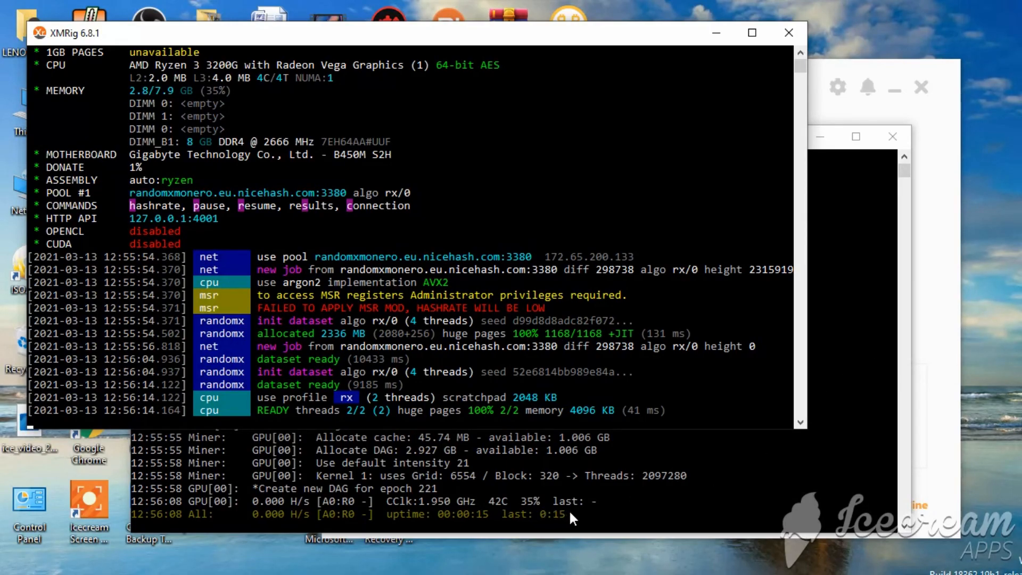
pyautogui.moveTo(426, 509)
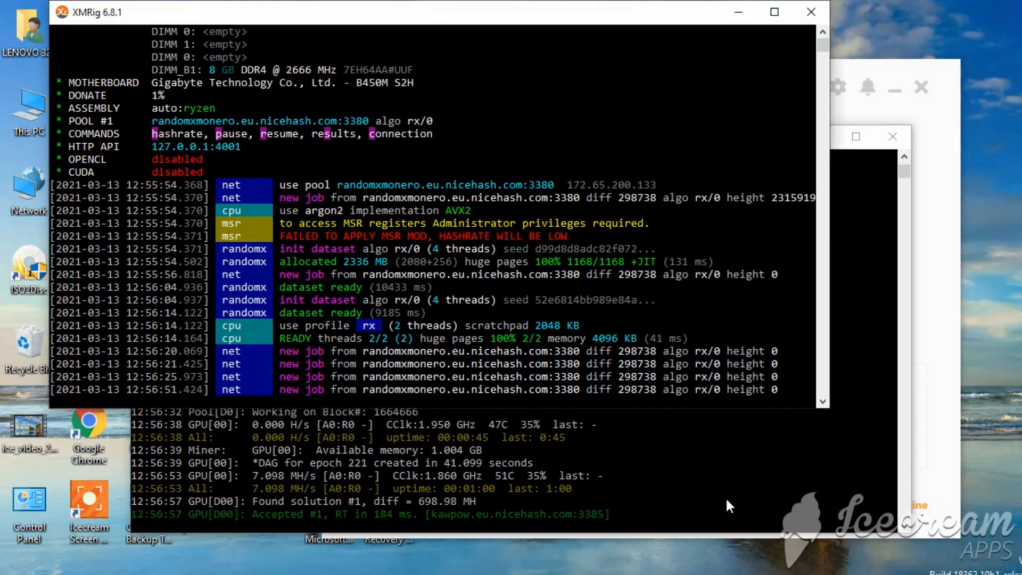
pyautogui.scroll(-3)
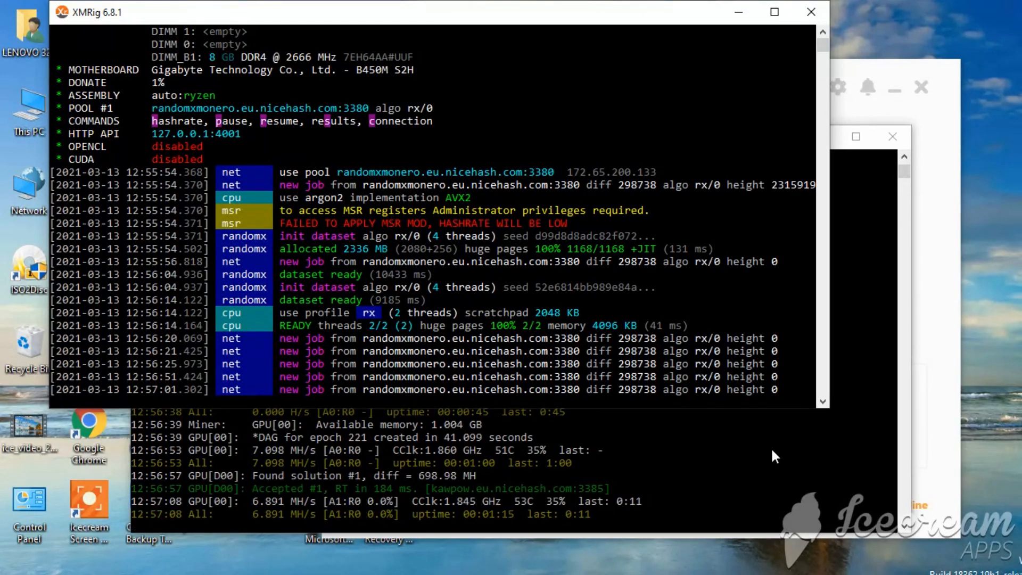
pyautogui.click(810, 12)
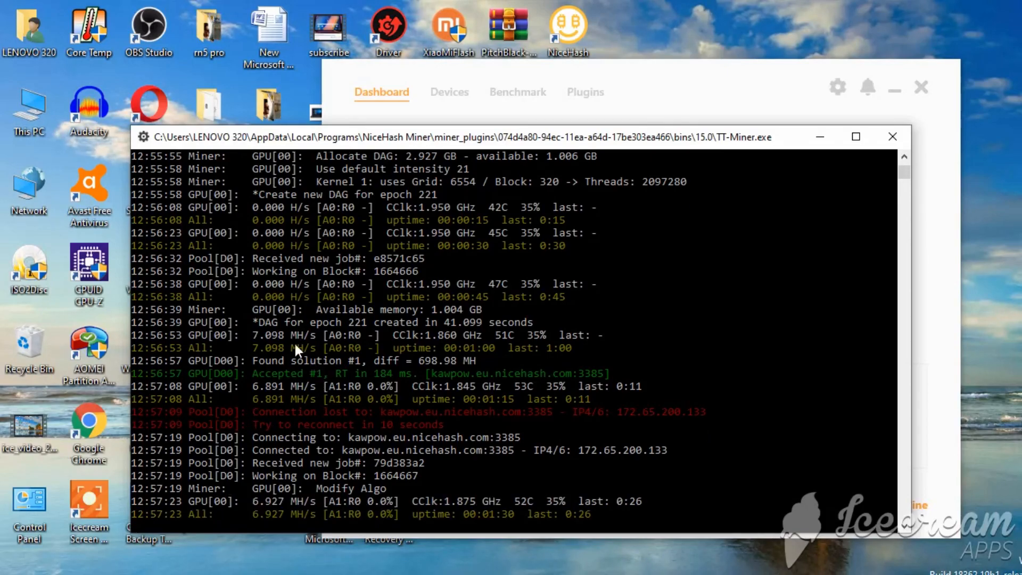
pyautogui.moveTo(319, 343)
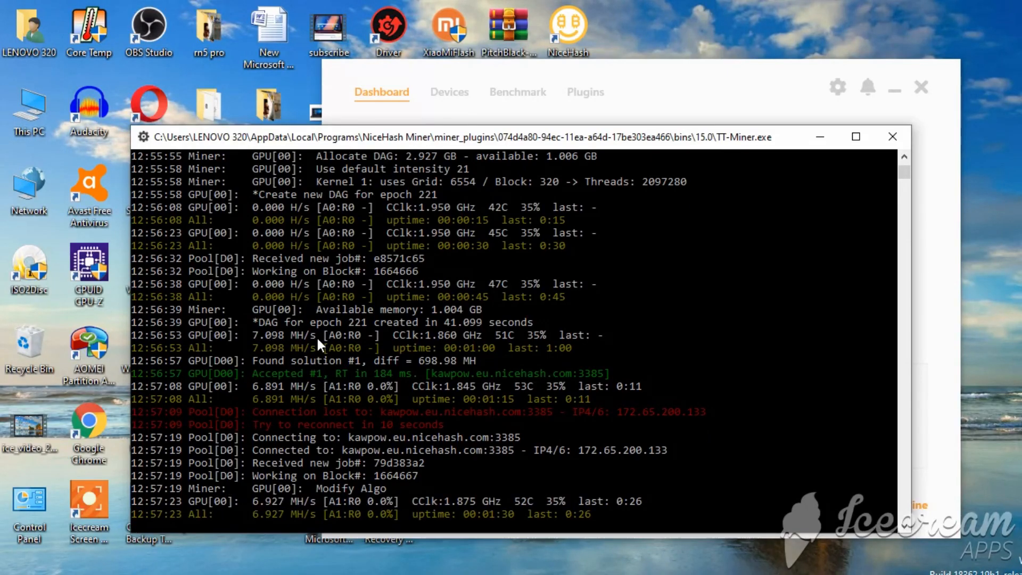
pyautogui.moveTo(285, 322)
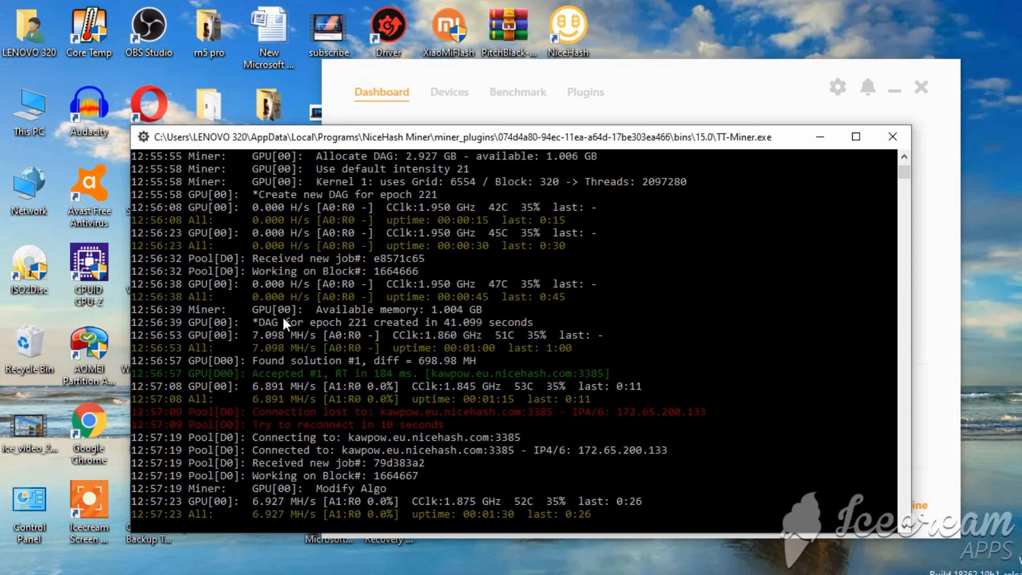
pyautogui.moveTo(301, 339)
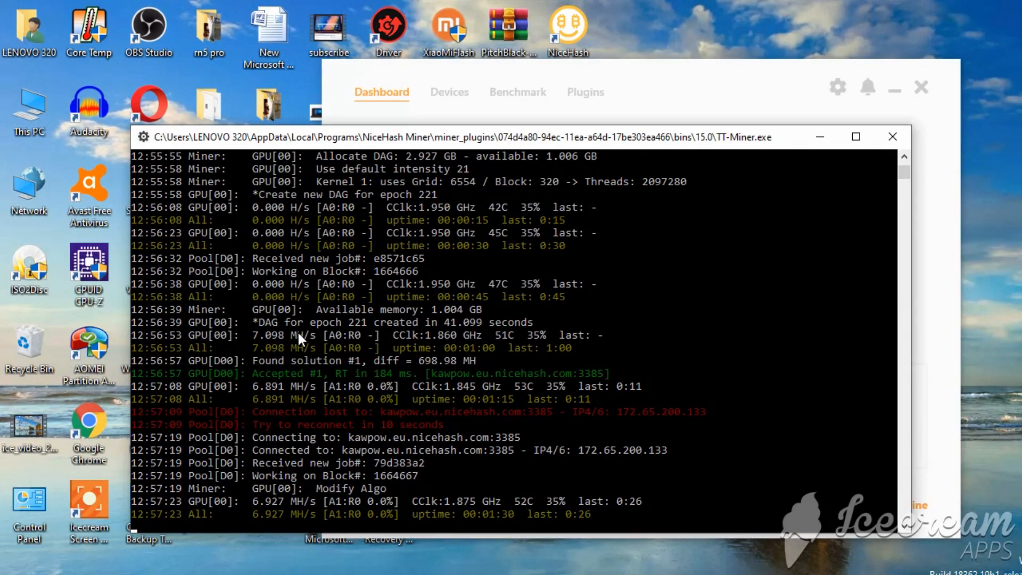
pyautogui.moveTo(473, 443)
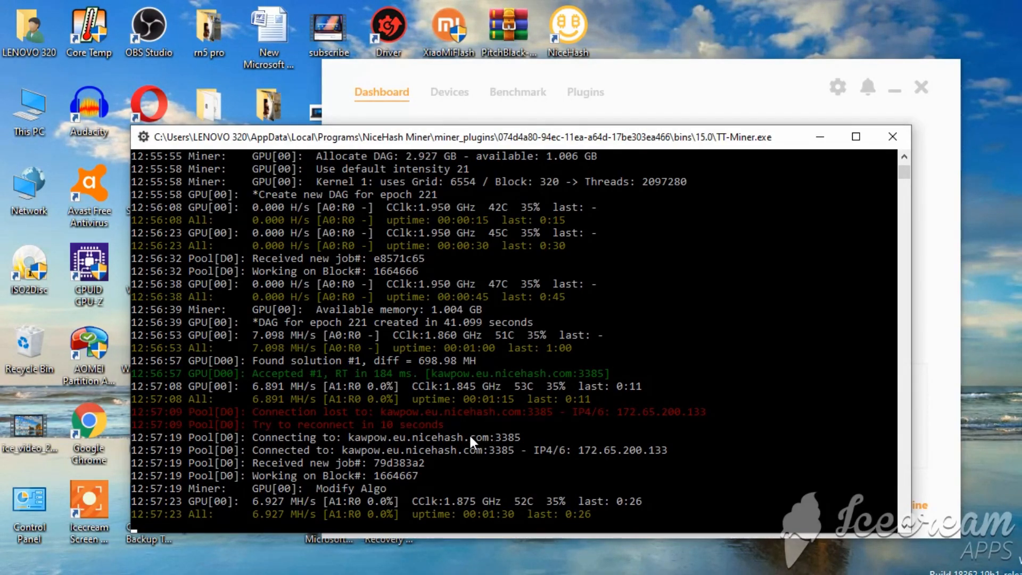
pyautogui.moveTo(570, 404)
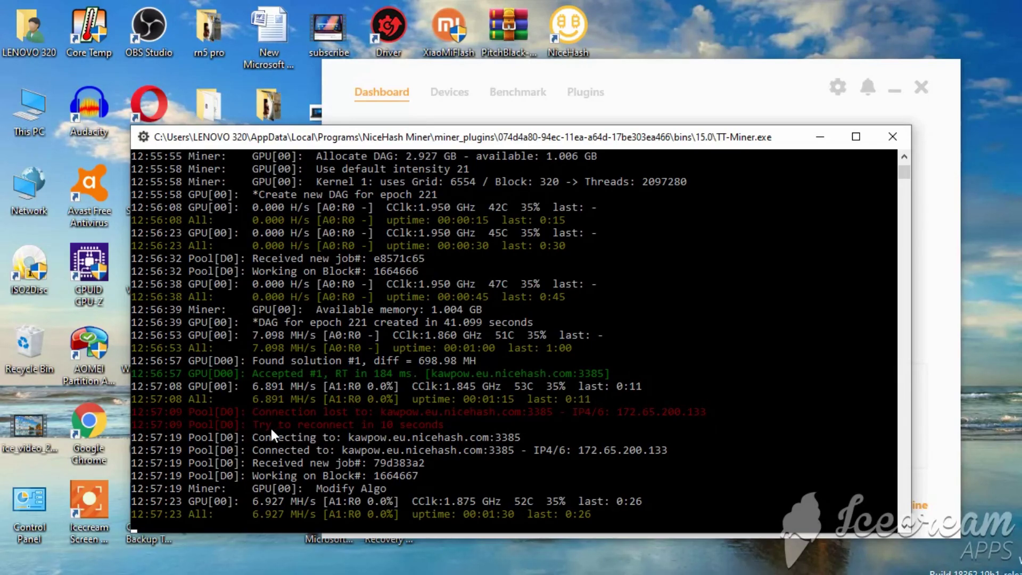
pyautogui.moveTo(269, 421)
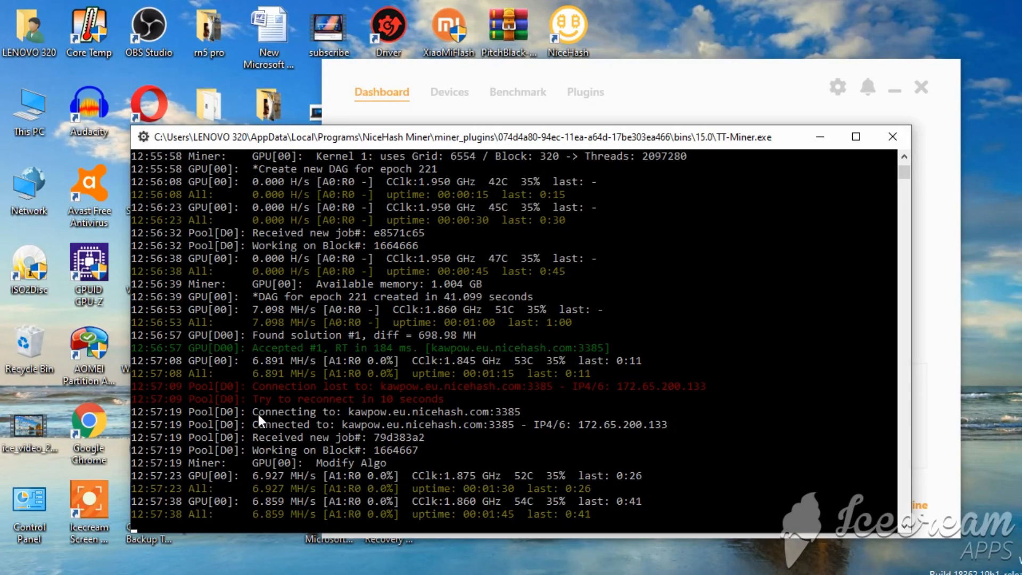
pyautogui.moveTo(464, 422)
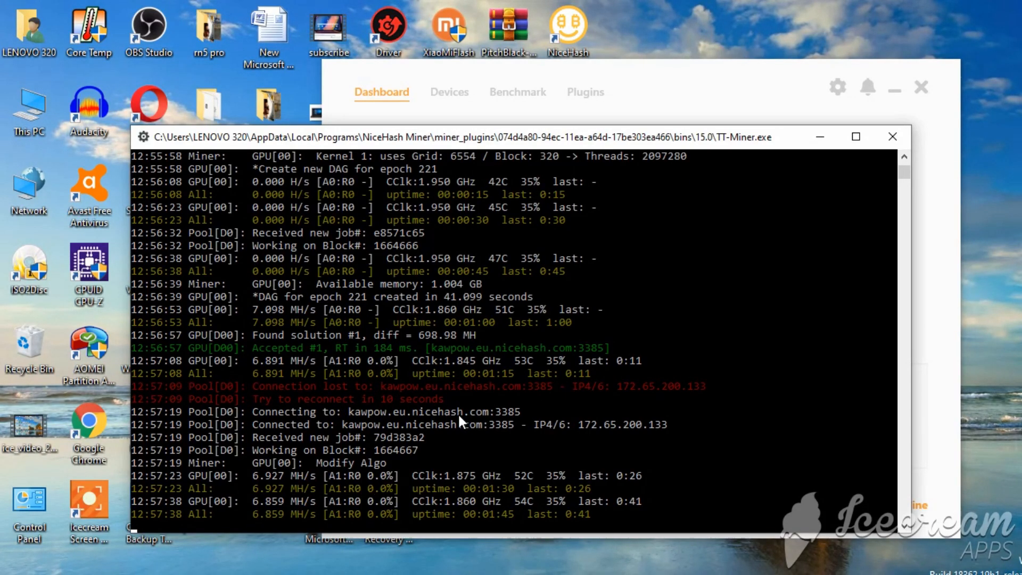
pyautogui.moveTo(417, 438)
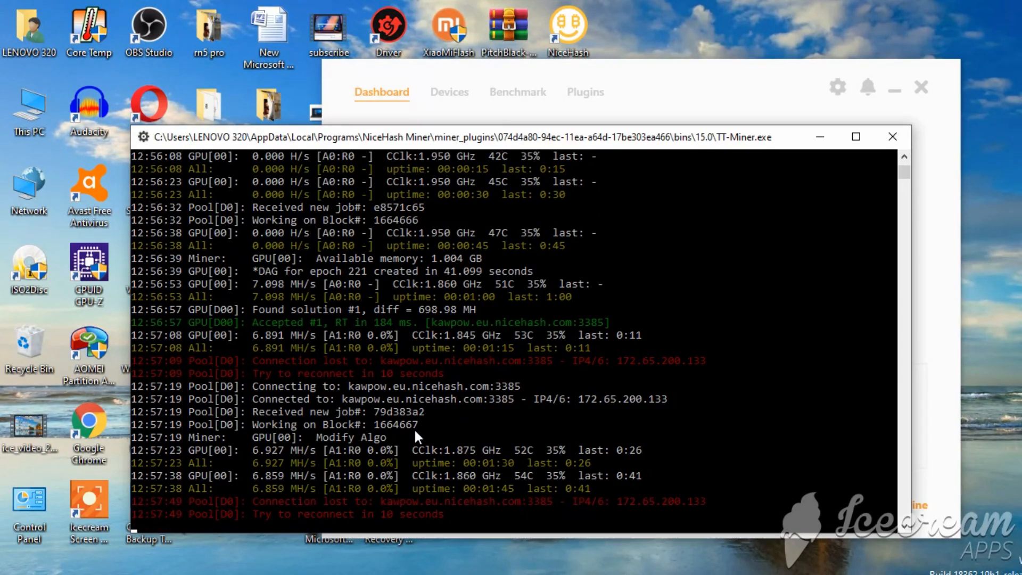
pyautogui.moveTo(337, 361)
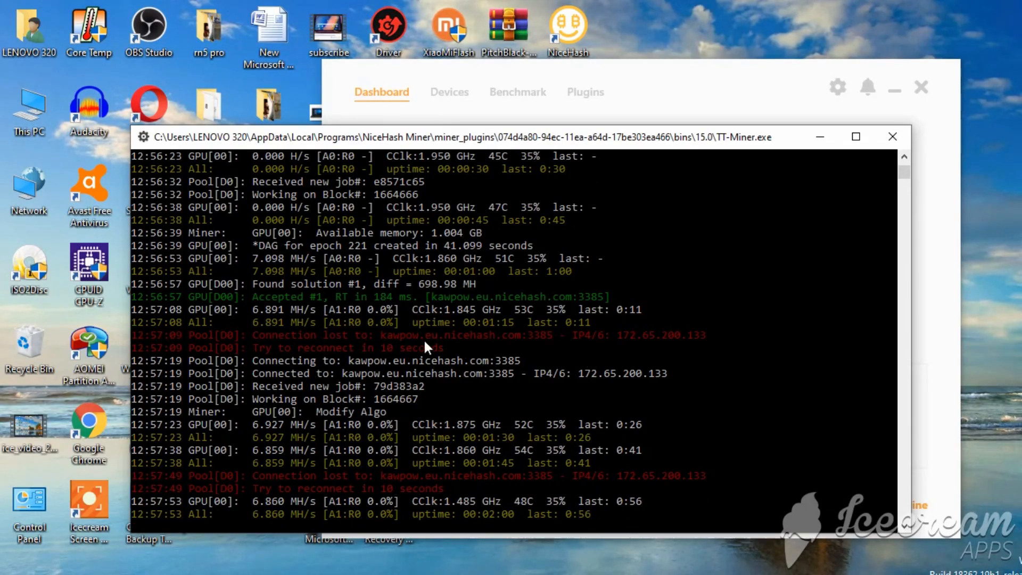
pyautogui.moveTo(680, 355)
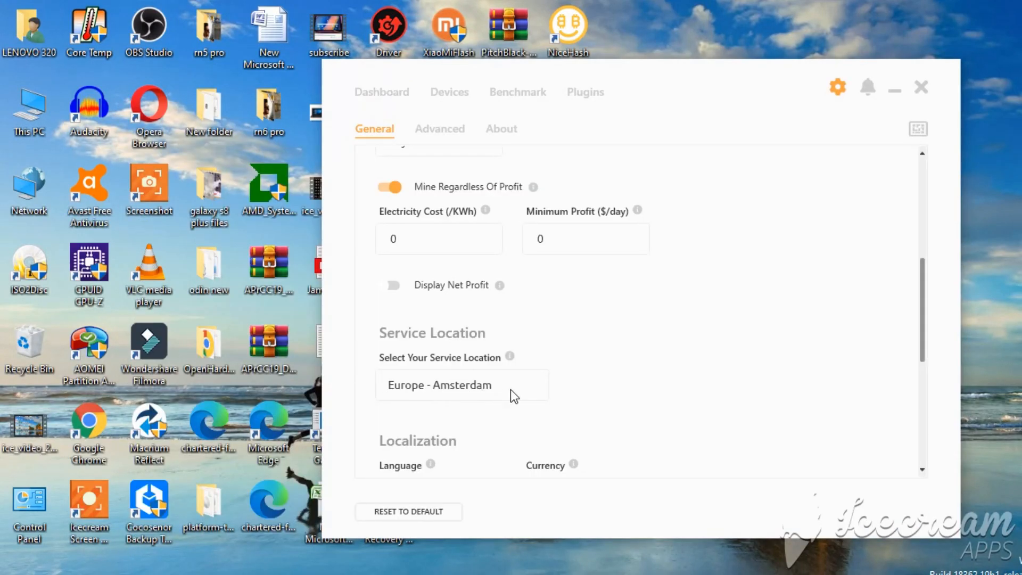
# - Keep Europe - Amsterdam as service location, review the remaining general settings, and return to Dashboard
pyautogui.click(461, 384)
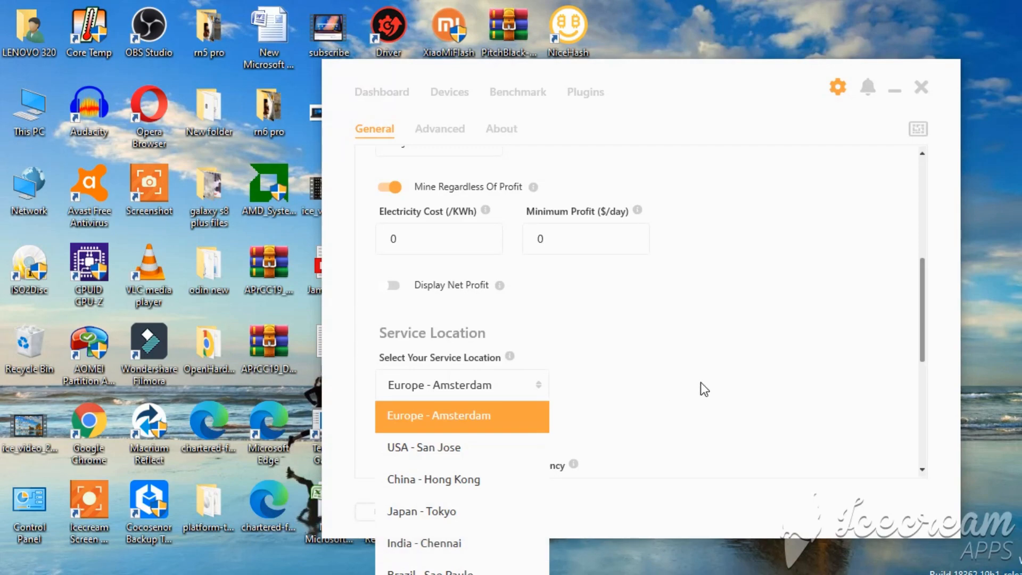
pyautogui.click(462, 416)
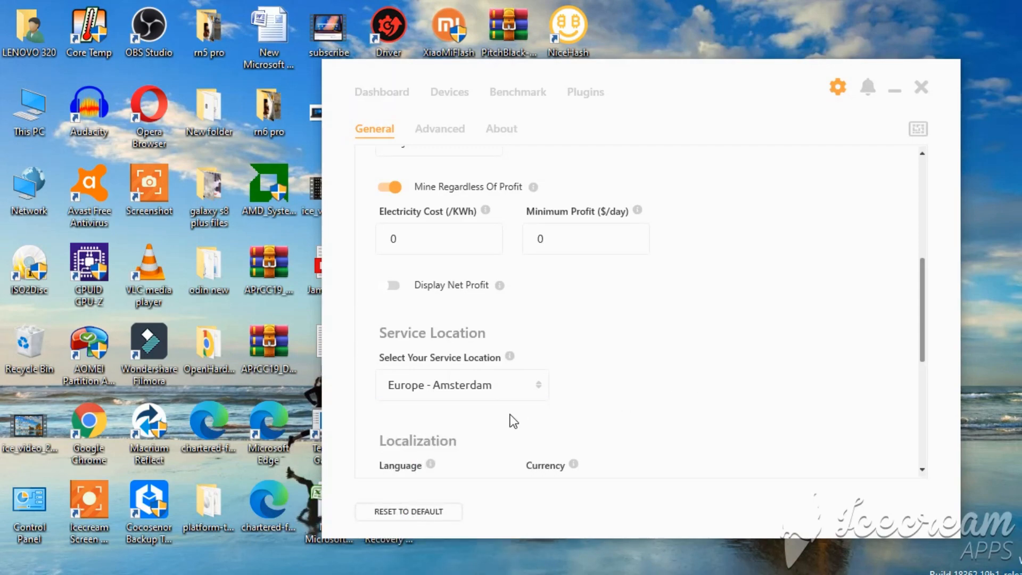
pyautogui.moveTo(669, 391)
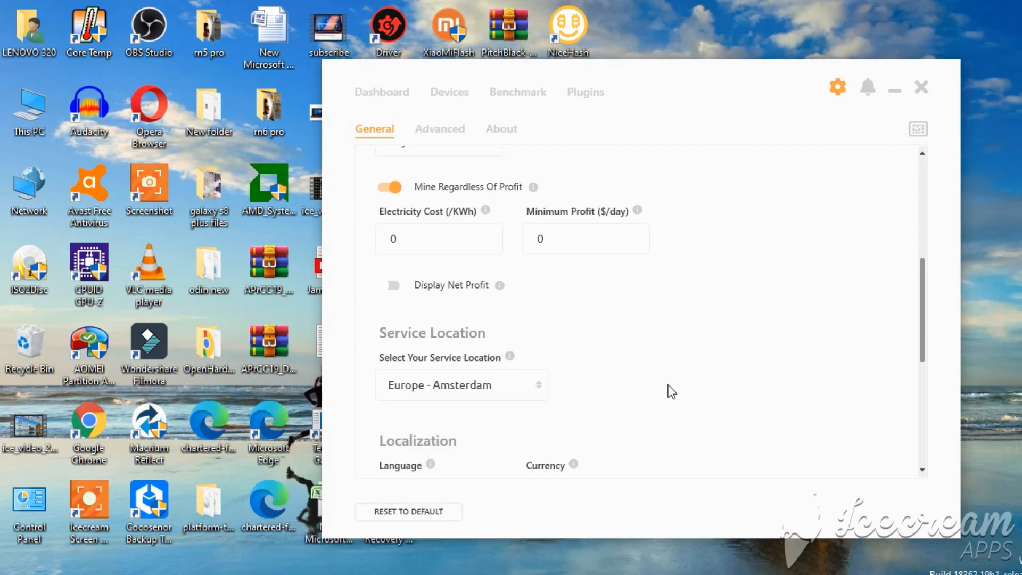
pyautogui.scroll(-3)
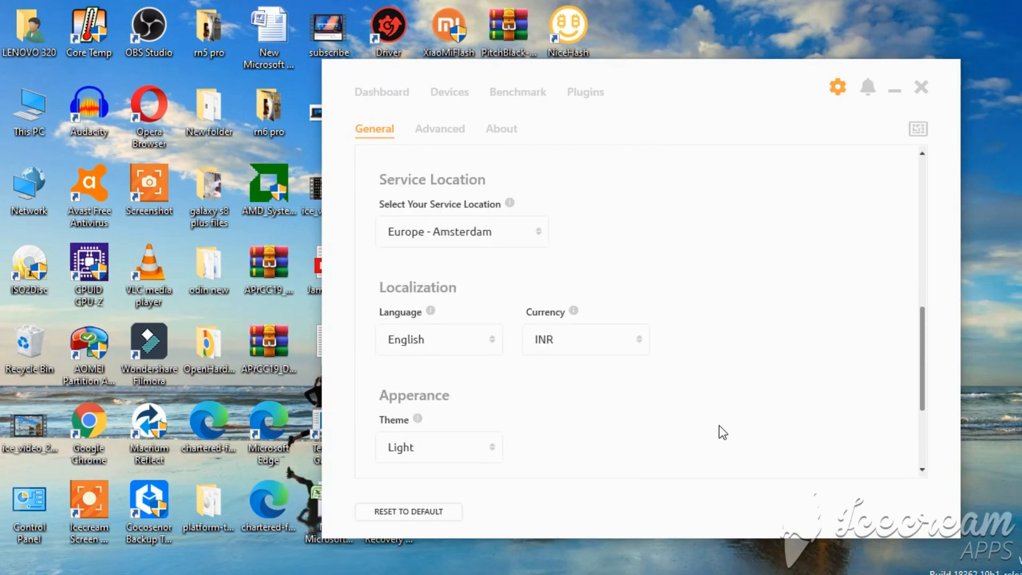
pyautogui.click(382, 91)
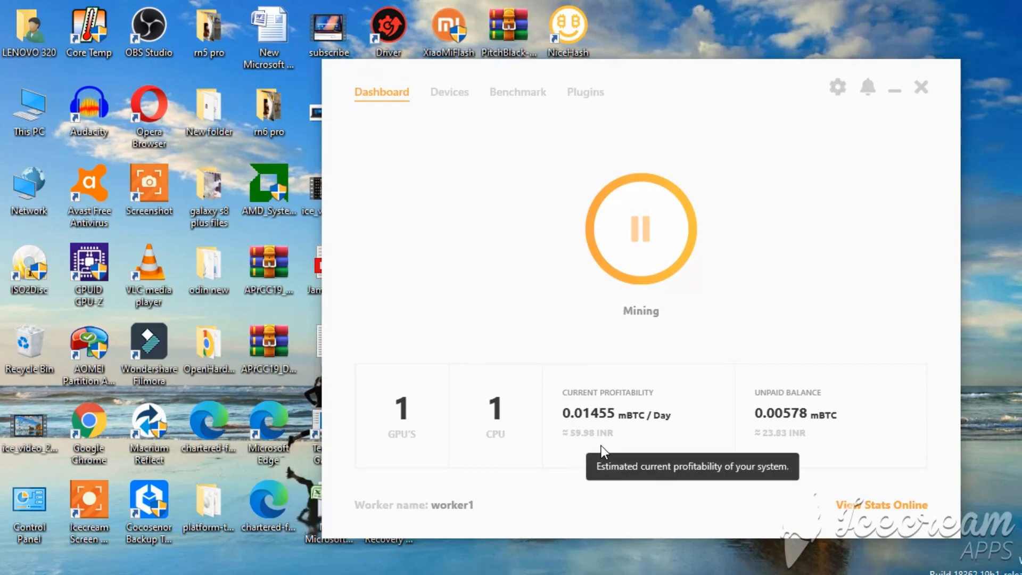
pyautogui.moveTo(616, 445)
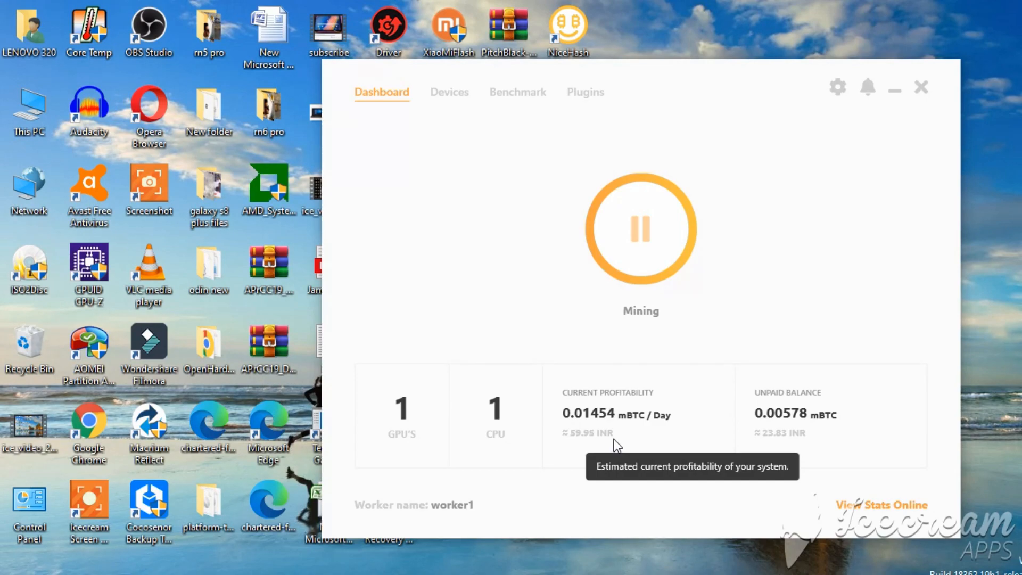
pyautogui.moveTo(617, 460)
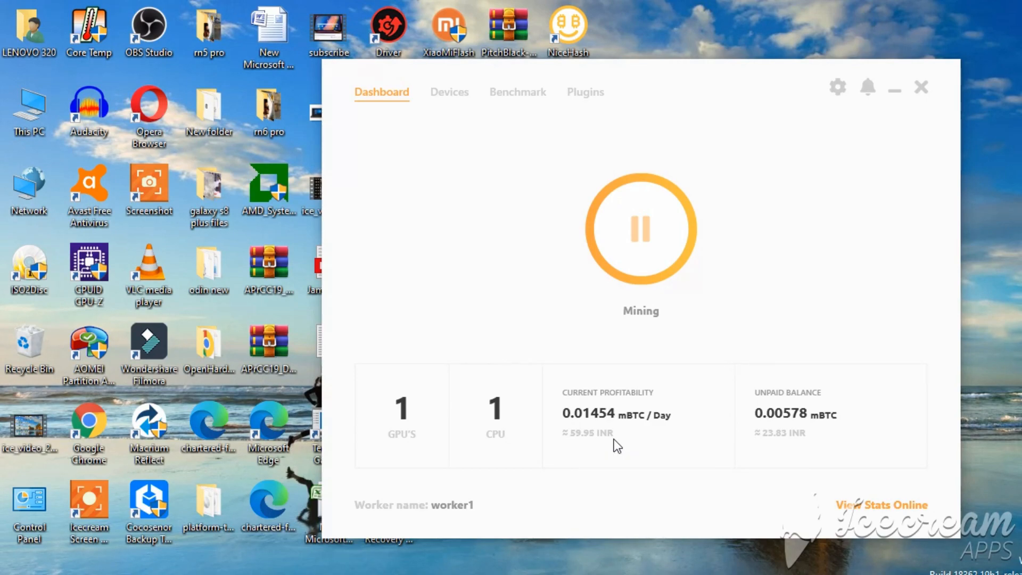
pyautogui.moveTo(597, 366)
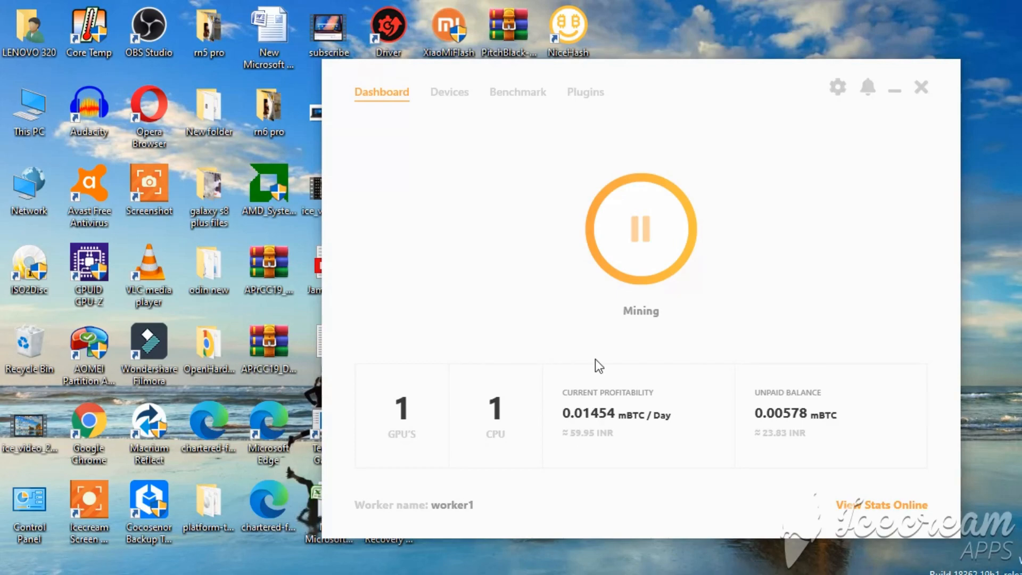
# - Open the Devices page showing the Ryzen CPU at 66% load and GTX 1650 at 100%
pyautogui.click(449, 91)
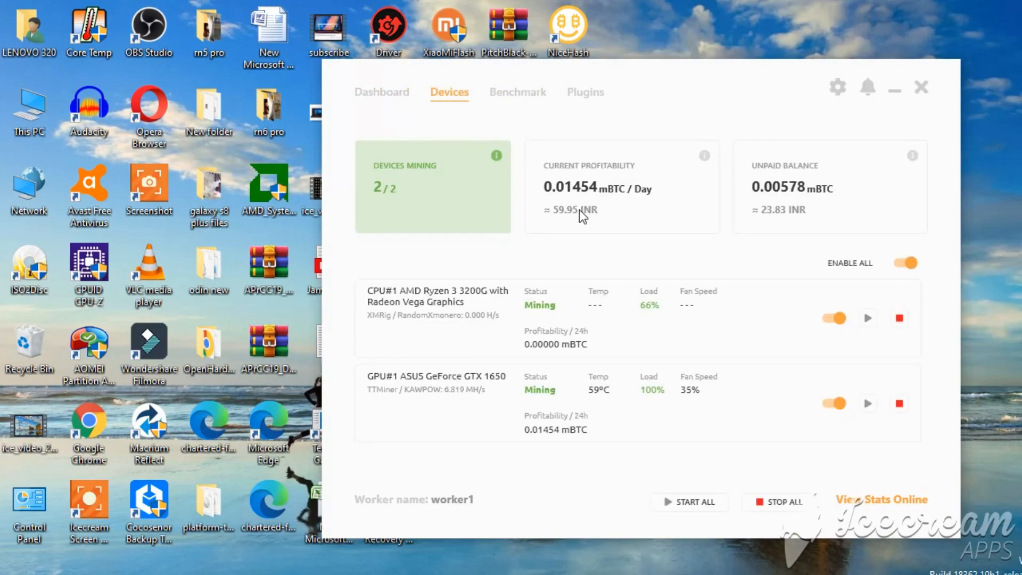
pyautogui.moveTo(582, 216)
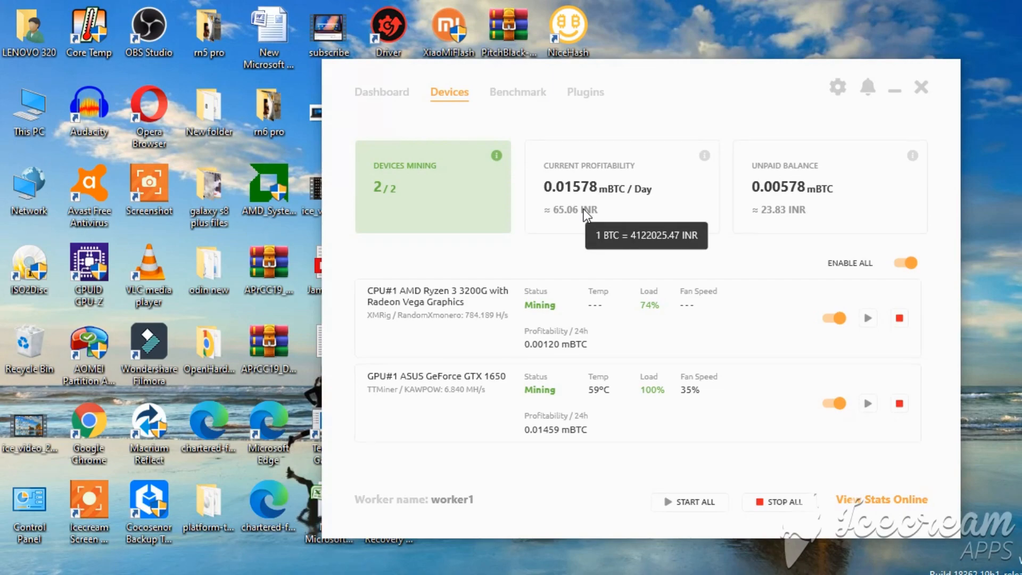
pyautogui.moveTo(609, 230)
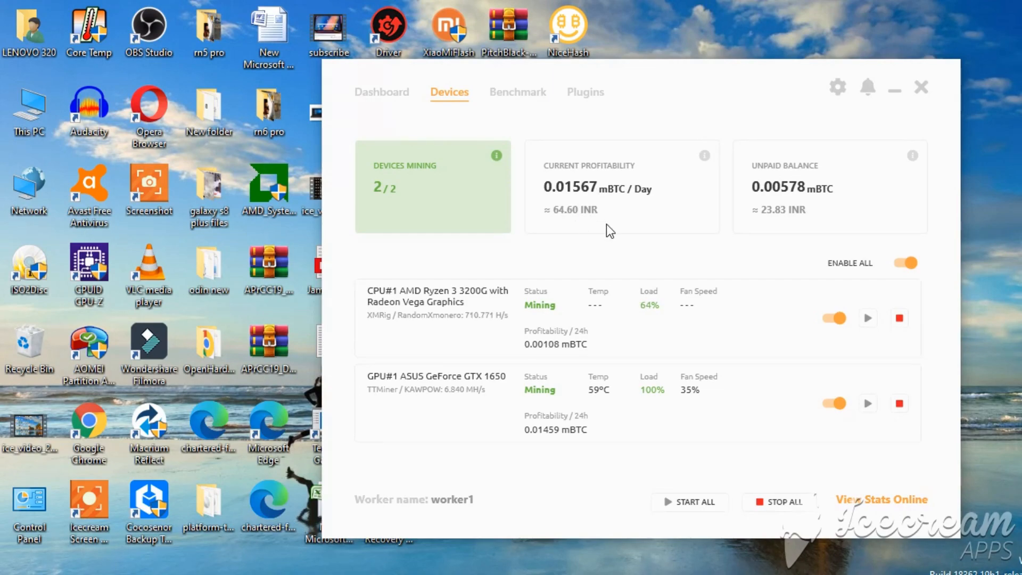
pyautogui.moveTo(561, 222)
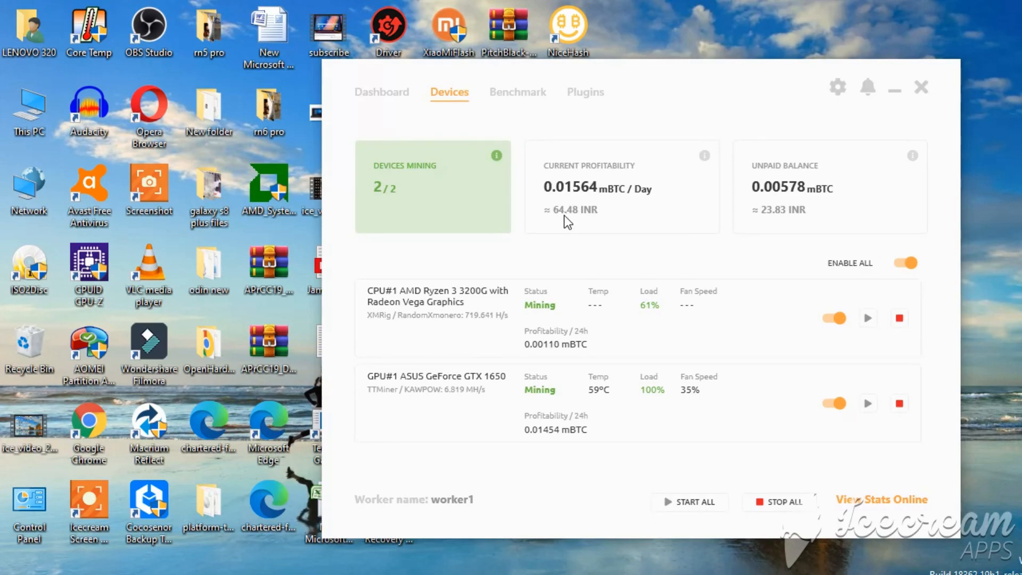
pyautogui.moveTo(592, 224)
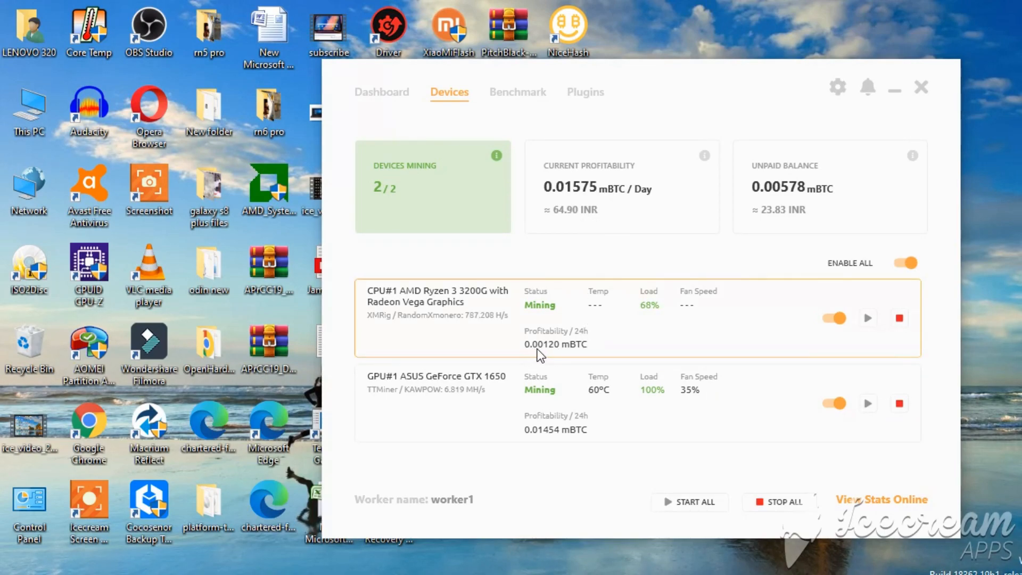
pyautogui.moveTo(607, 353)
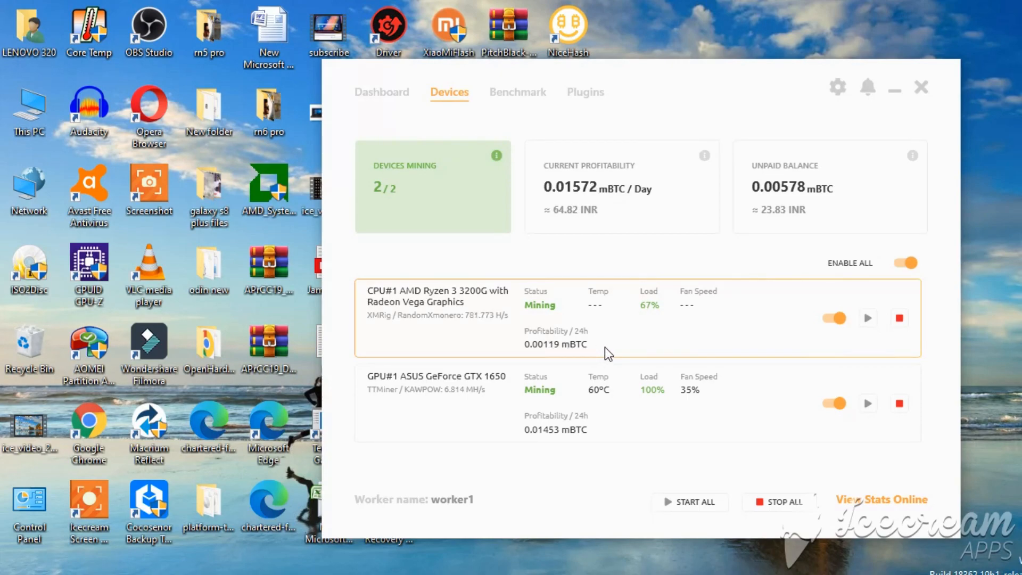
pyautogui.moveTo(485, 327)
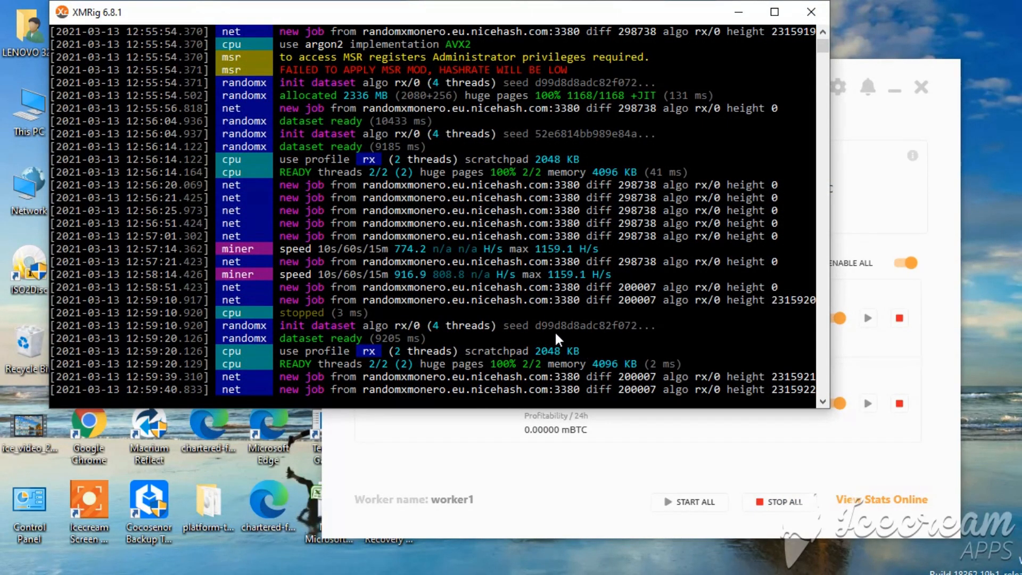
pyautogui.moveTo(423, 249)
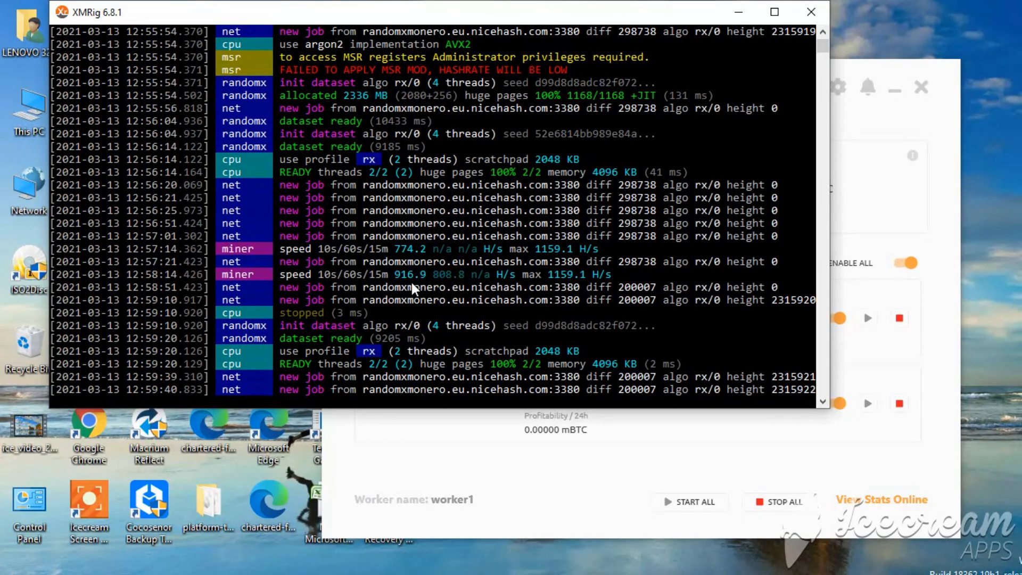
pyautogui.moveTo(554, 261)
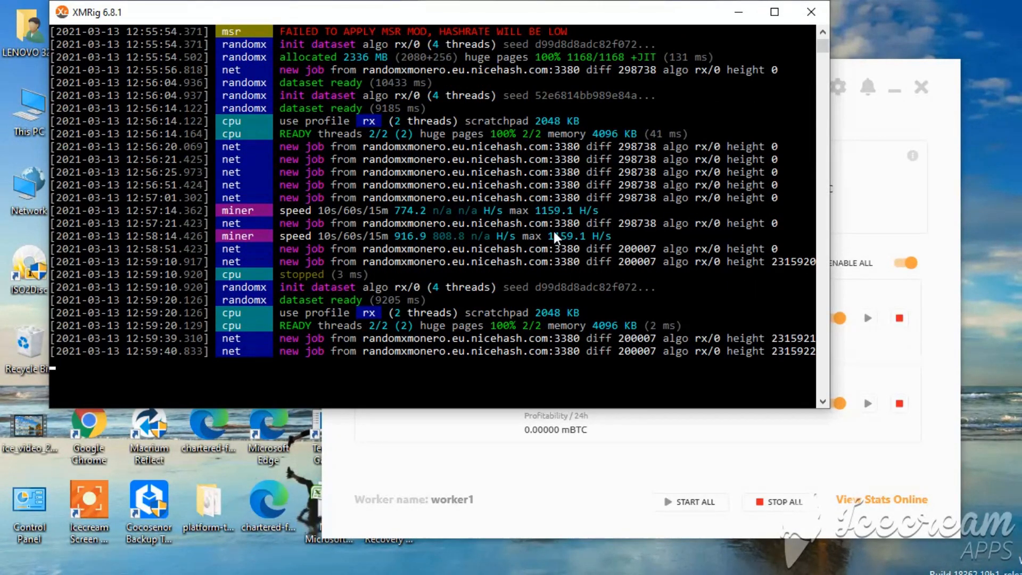
pyautogui.moveTo(550, 221)
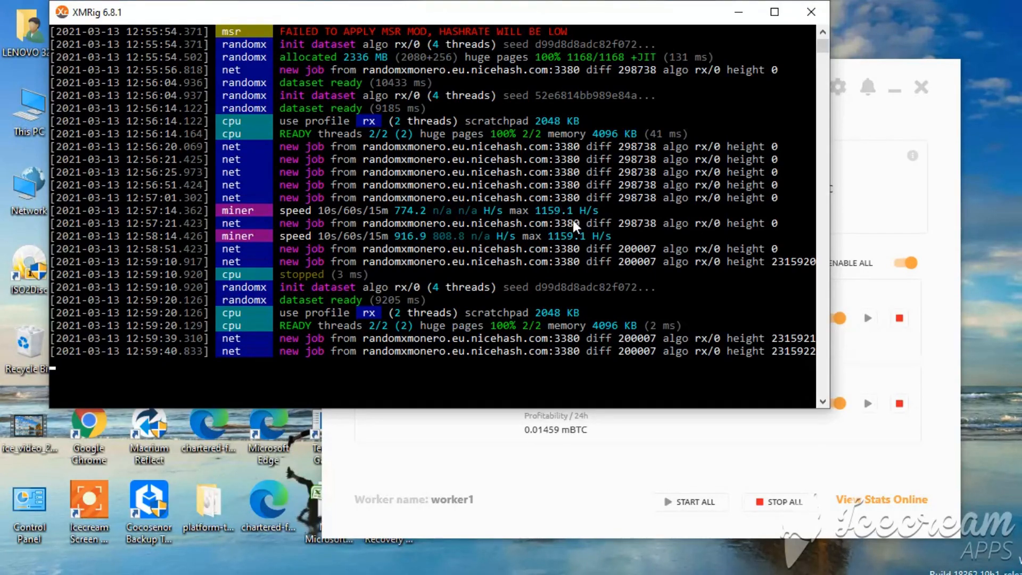
pyautogui.moveTo(524, 292)
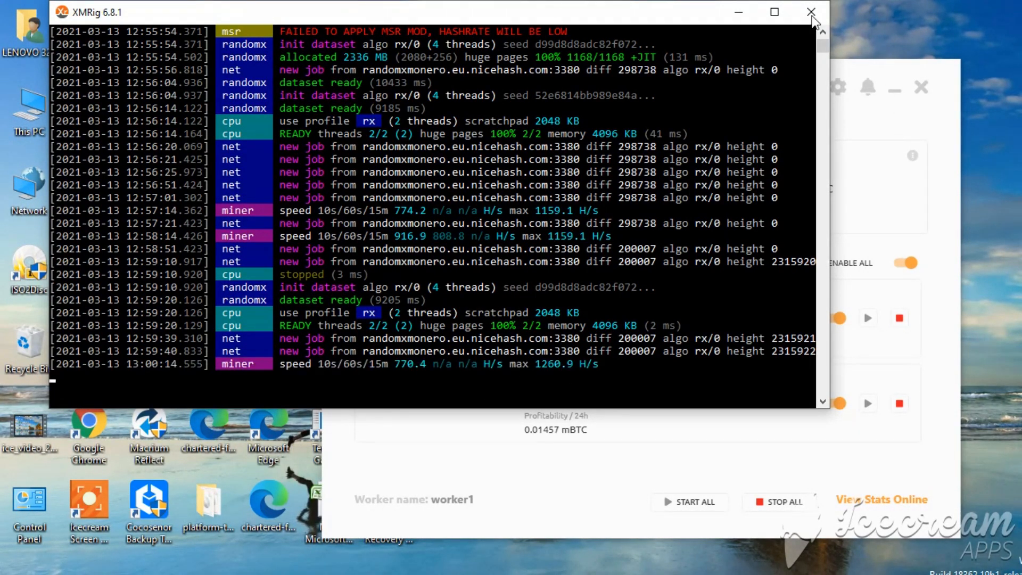
# - Close the XMRig console after it logs about 770 H/s on the CPU
pyautogui.click(810, 11)
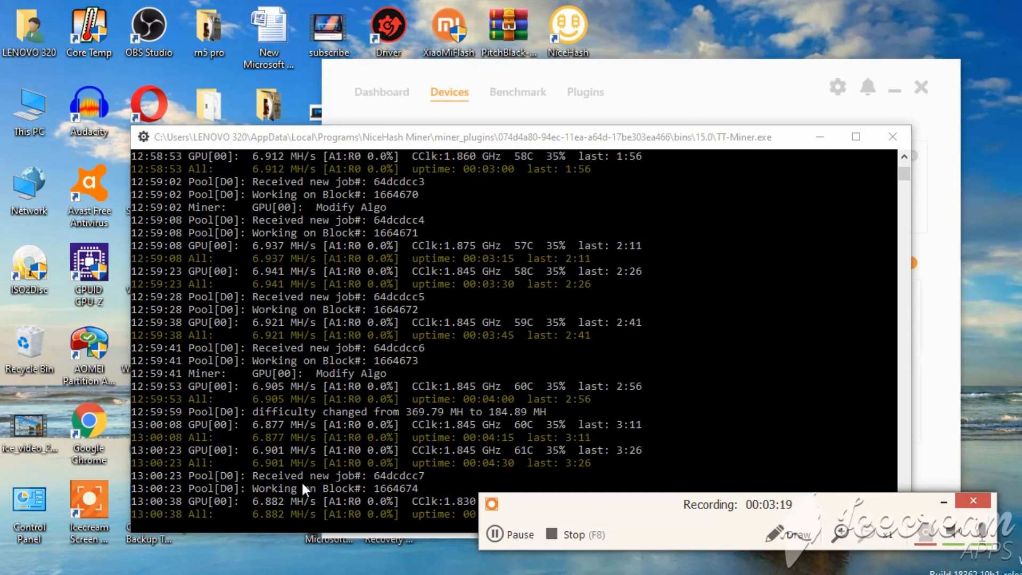
pyautogui.moveTo(920, 516)
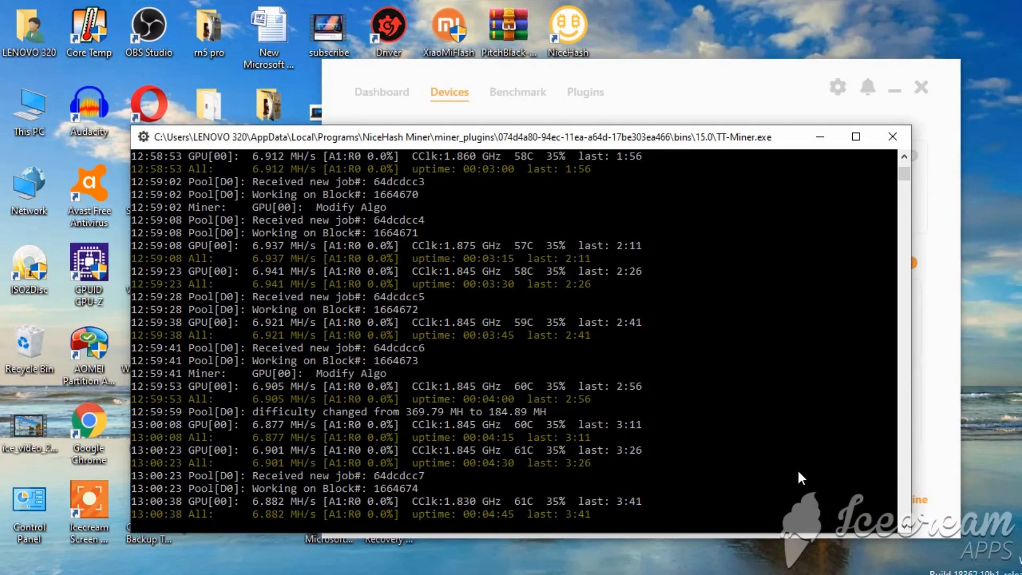
pyautogui.moveTo(371, 511)
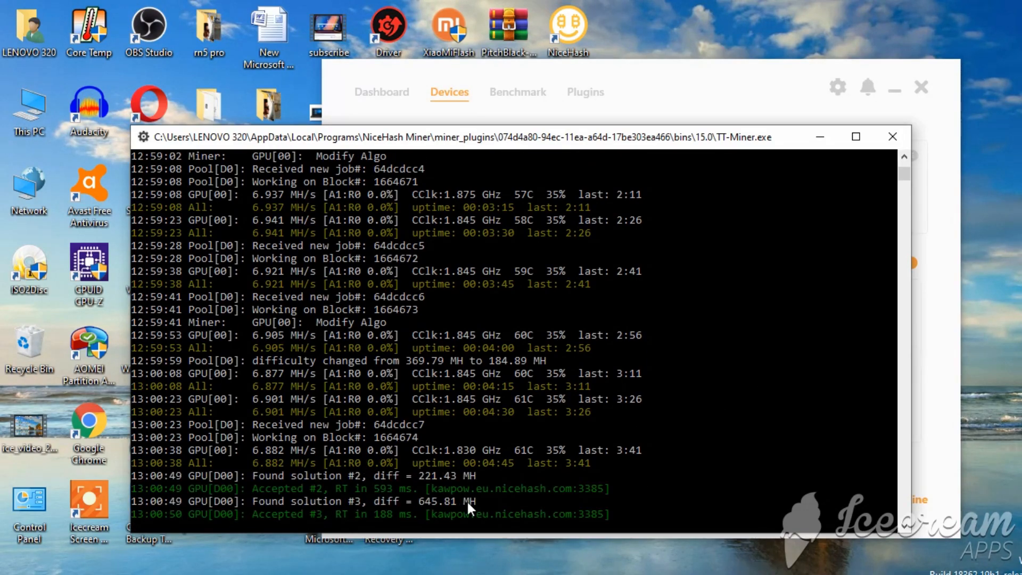
pyautogui.moveTo(688, 526)
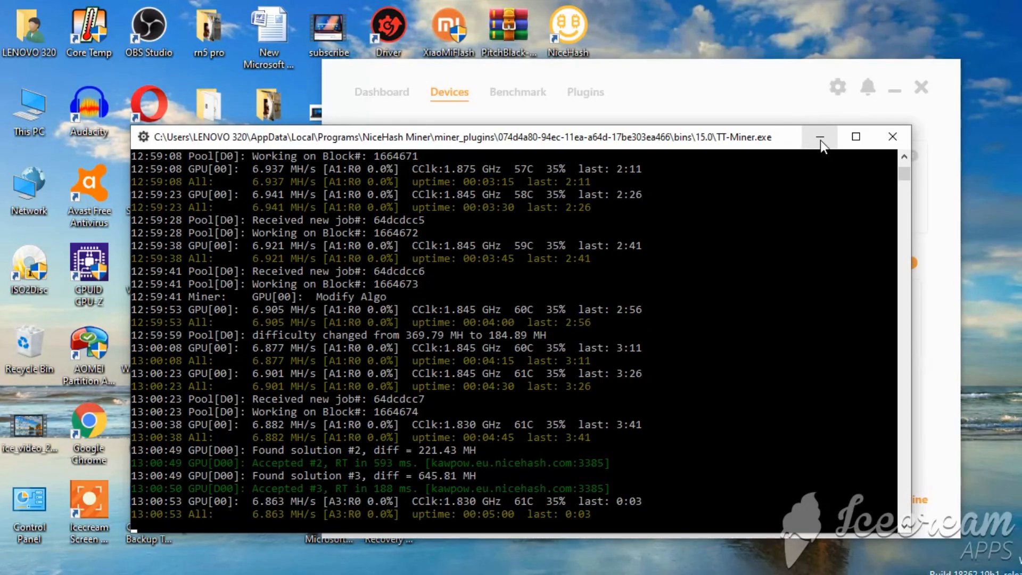
# - Minimize the TT-Miner console after two accepted KAWPOW shares at about 6.9 MH/s
pyautogui.click(819, 136)
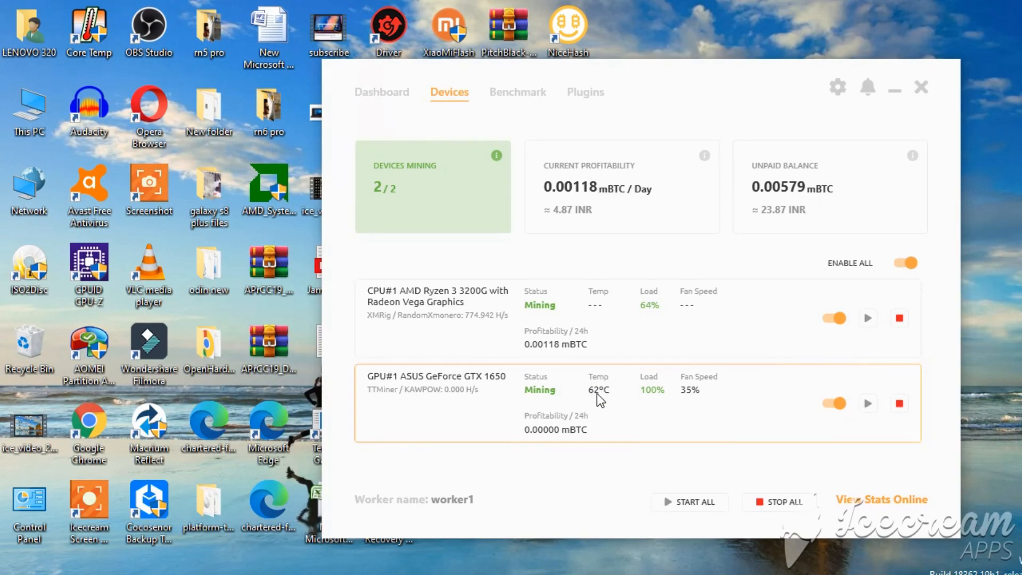
pyautogui.moveTo(605, 400)
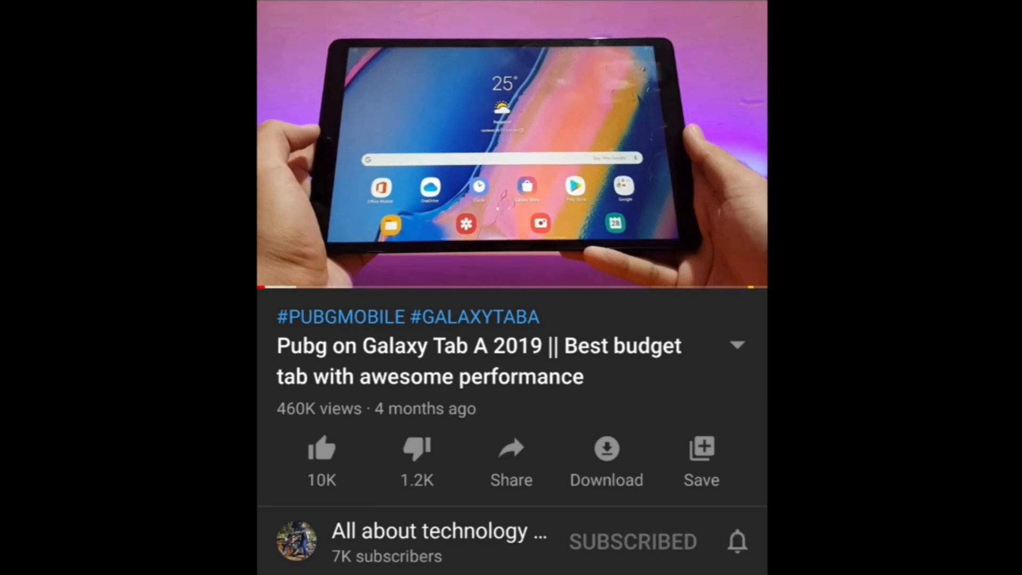
# - Show the channel's All and Personalised notification options from the bell icon
pyautogui.click(736, 541)
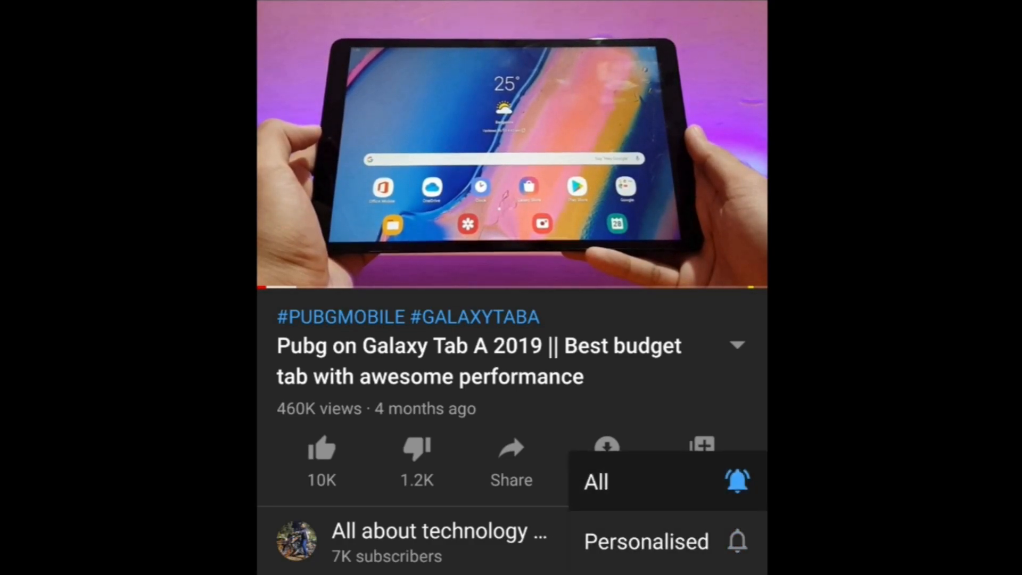